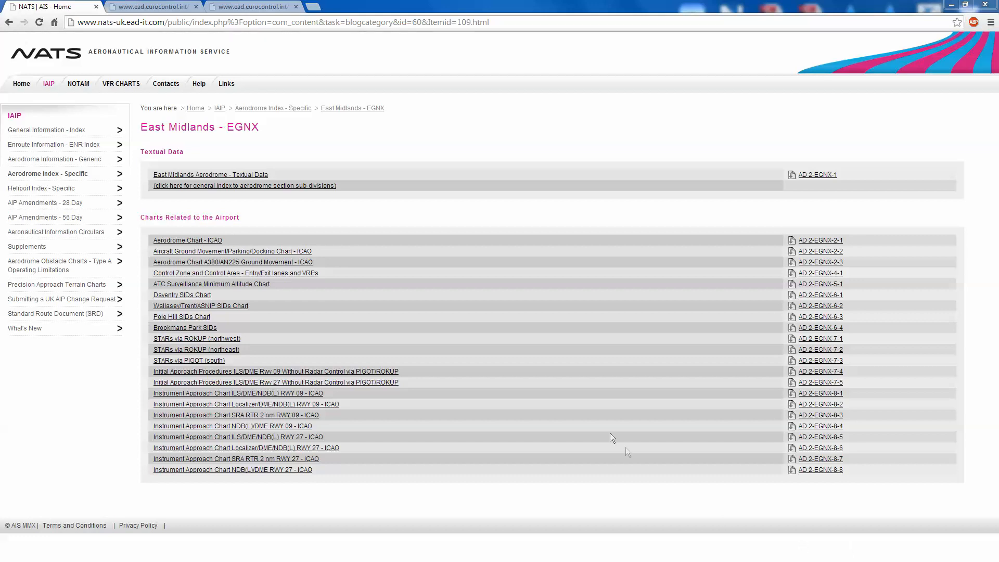
{"action": "mouse_move", "coordinate": [604, 429]}
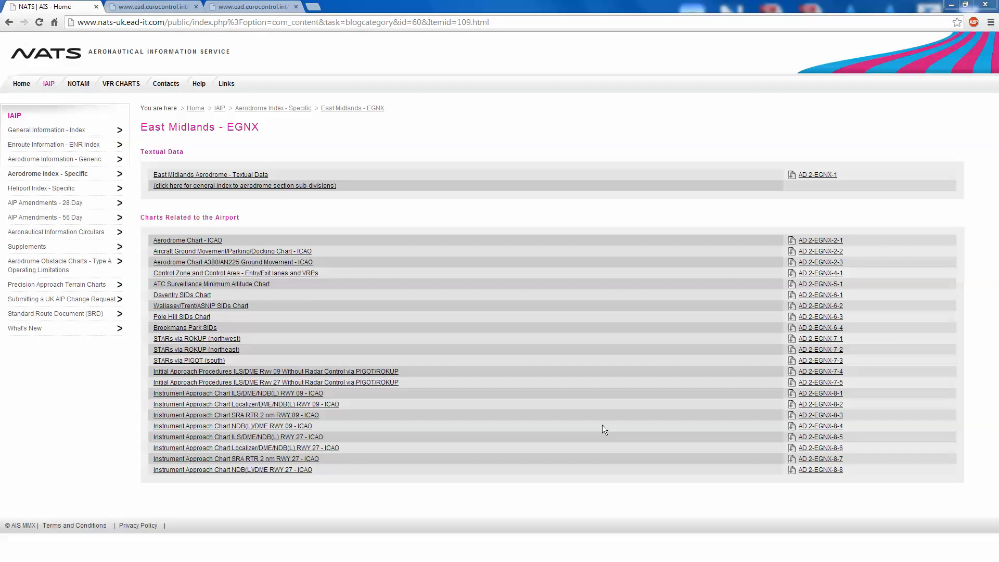
{"action": "mouse_move", "coordinate": [555, 409]}
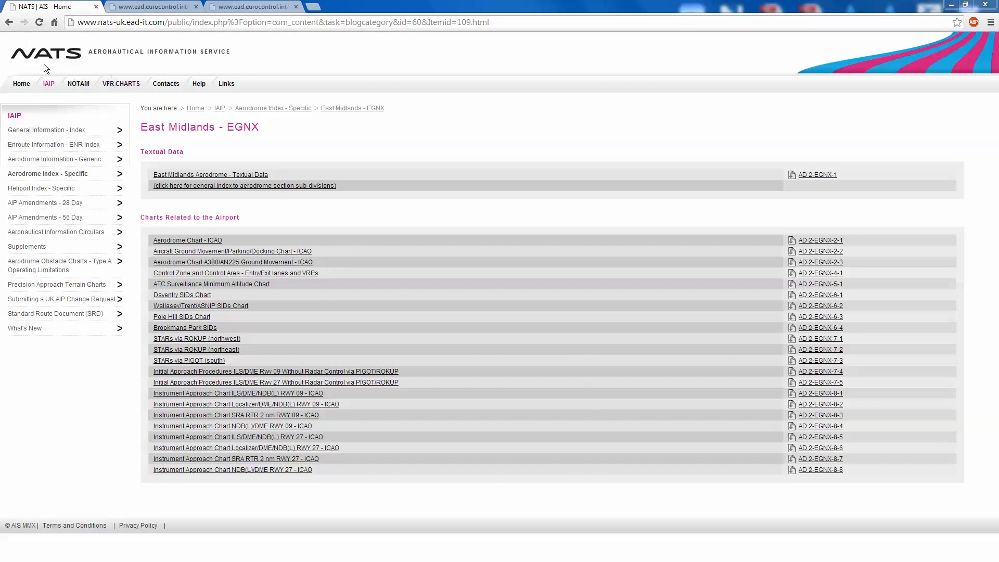
{"action": "mouse_move", "coordinate": [97, 66]}
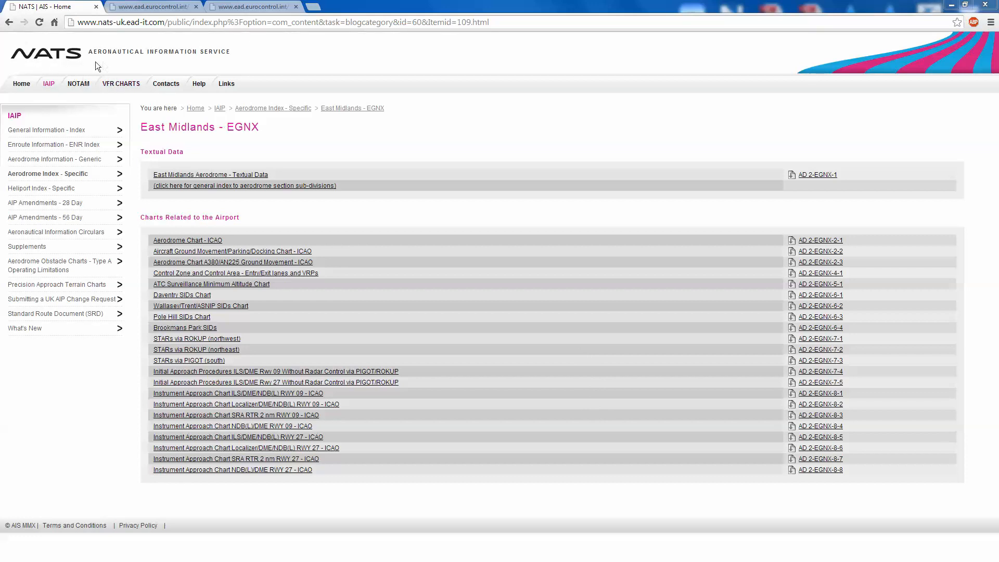
{"action": "mouse_move", "coordinate": [200, 69]}
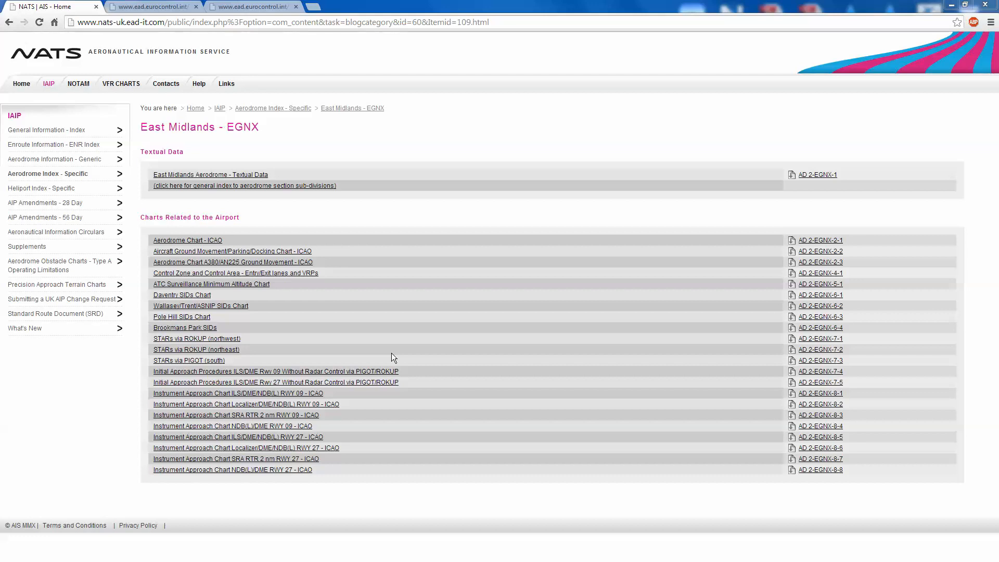
{"action": "mouse_move", "coordinate": [219, 151]}
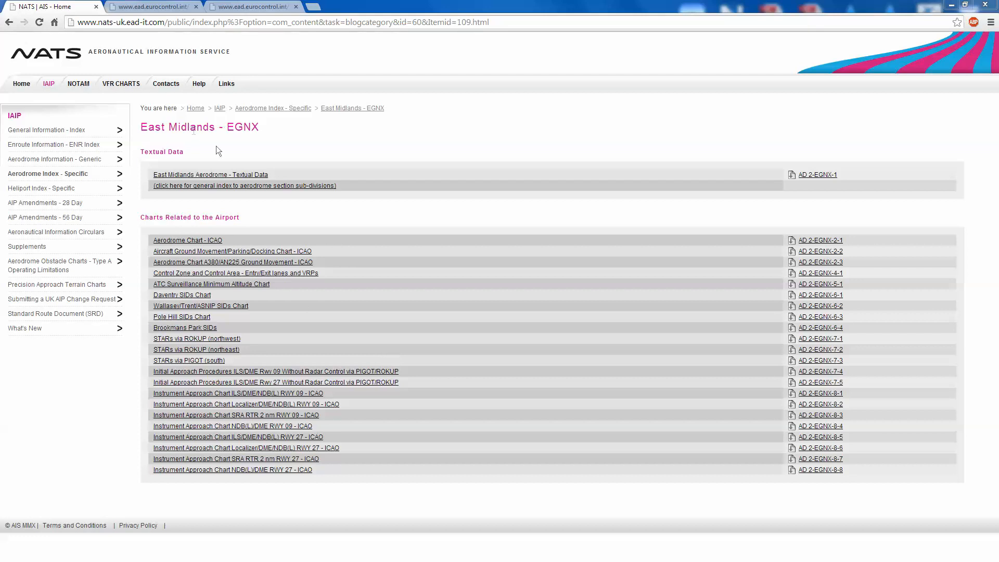
{"action": "mouse_move", "coordinate": [258, 144]}
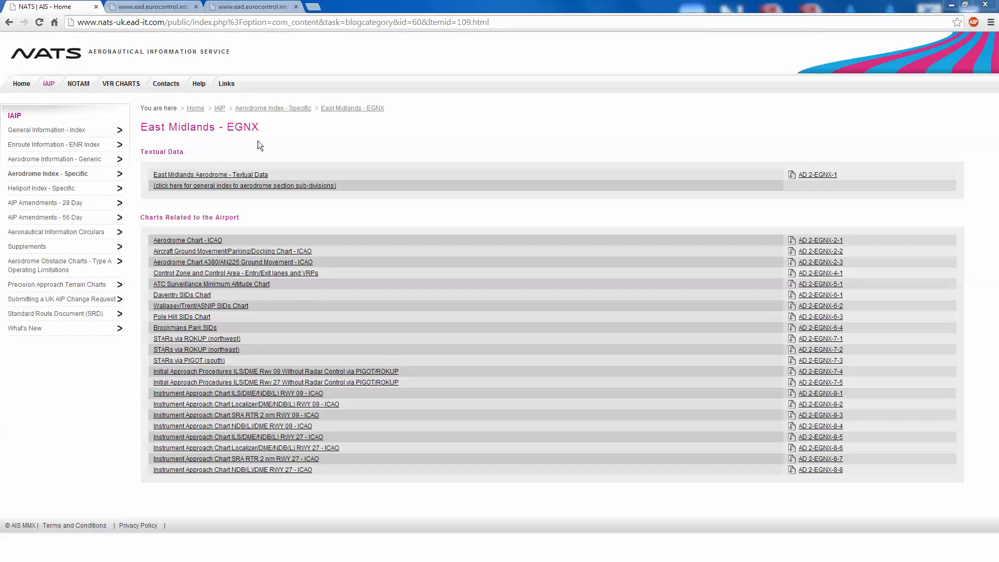
{"action": "mouse_move", "coordinate": [394, 210]}
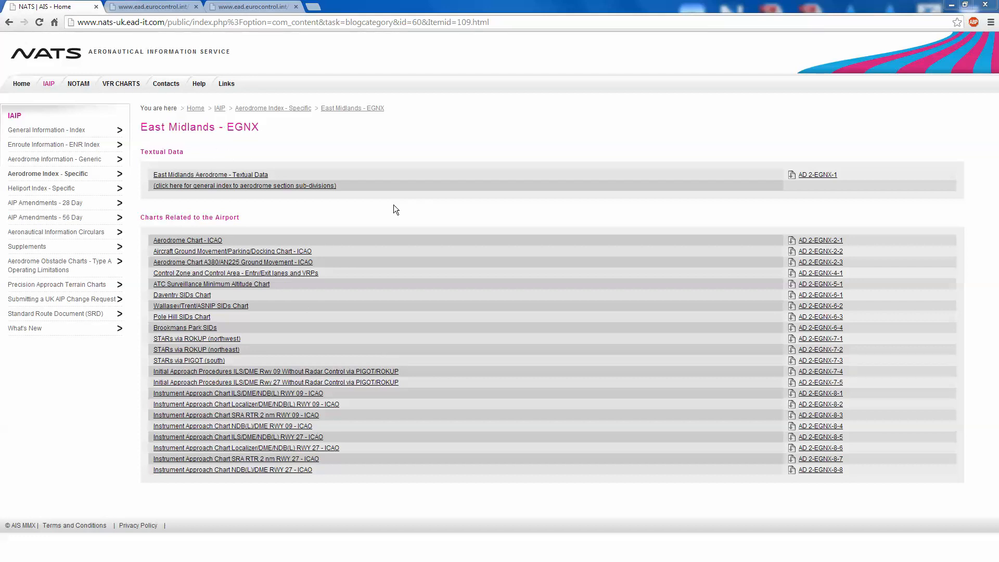
{"action": "mouse_move", "coordinate": [319, 206]}
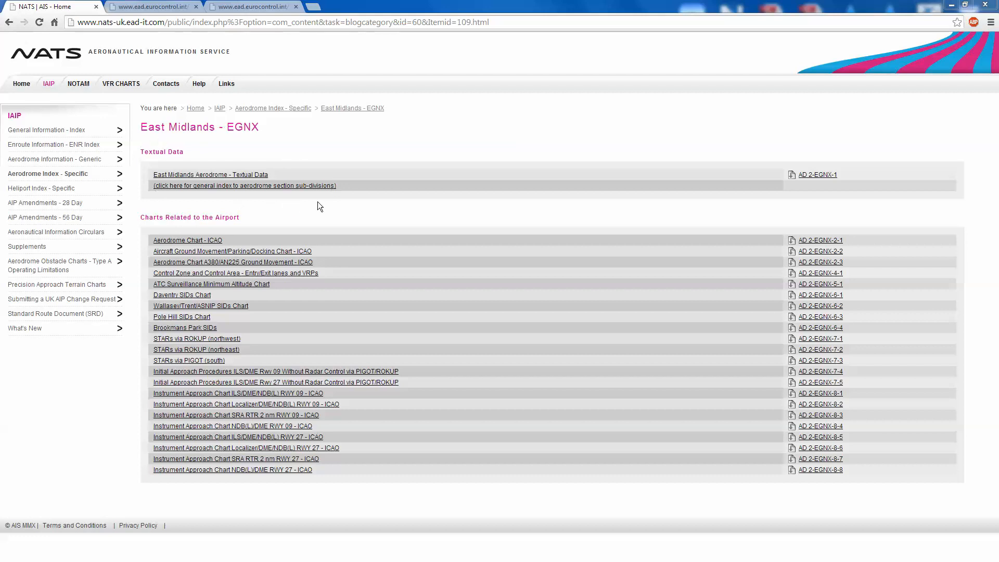
{"action": "mouse_move", "coordinate": [330, 206]}
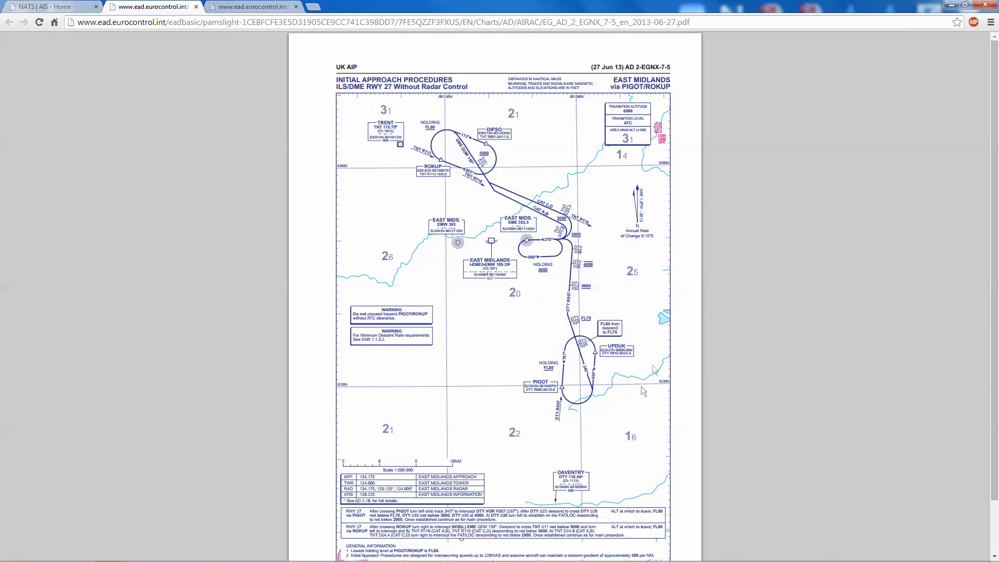
{"action": "mouse_move", "coordinate": [472, 366]}
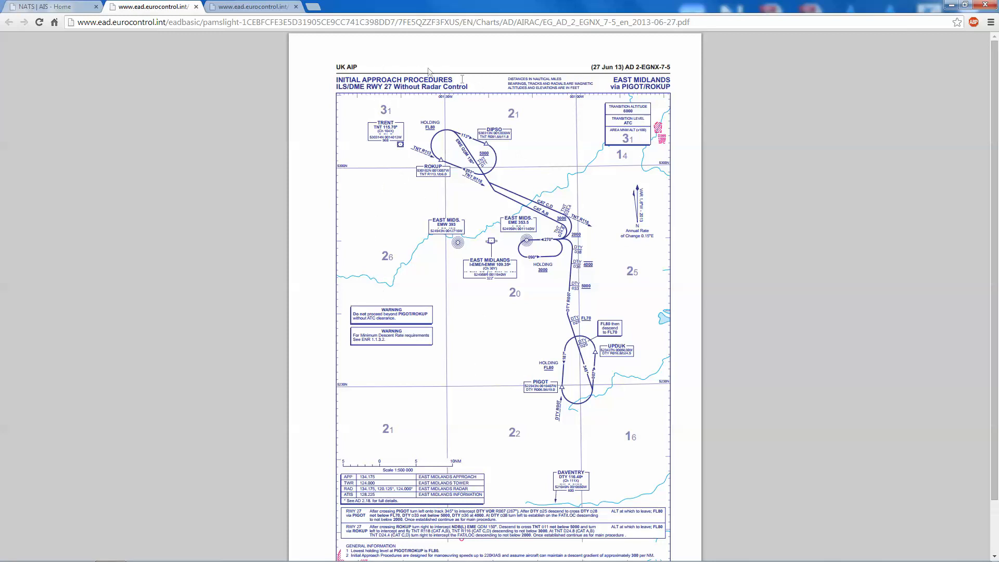
{"action": "mouse_move", "coordinate": [554, 325]}
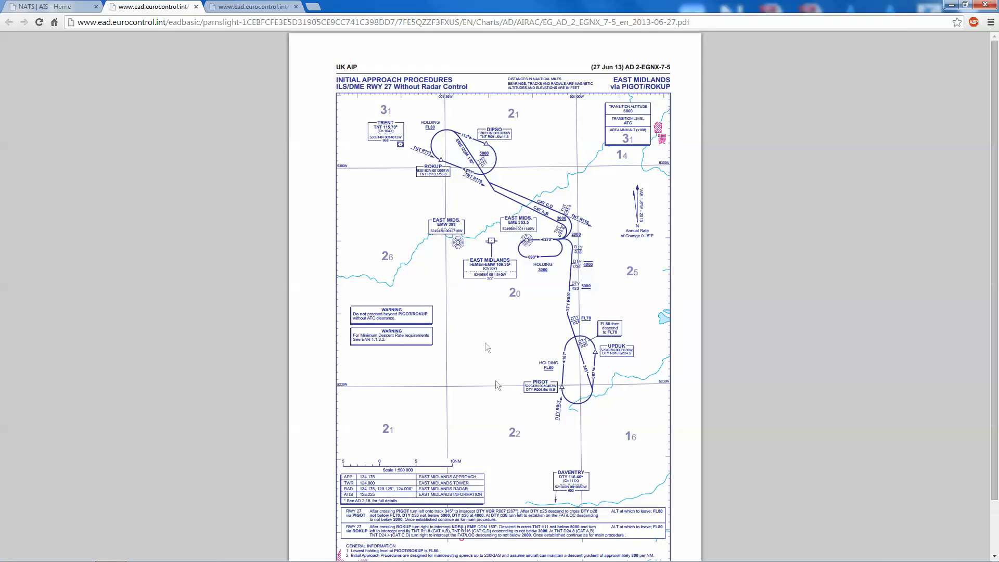
{"action": "mouse_move", "coordinate": [565, 332]}
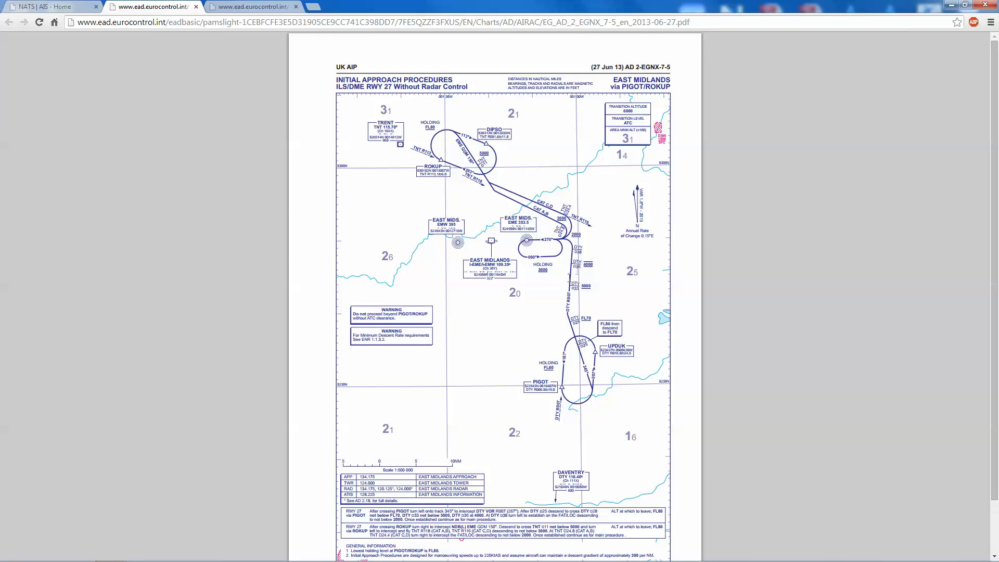
{"action": "mouse_move", "coordinate": [583, 274]}
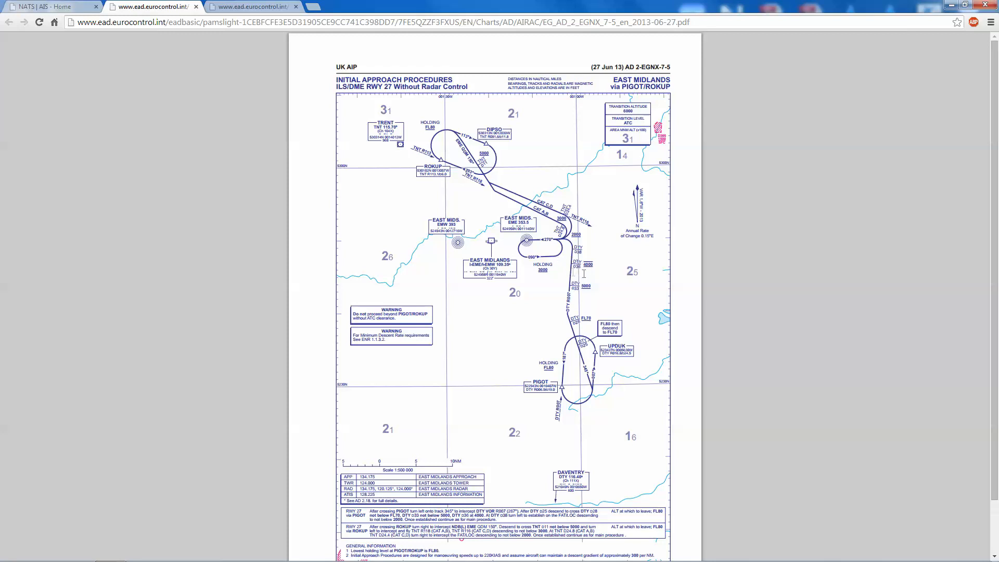
{"action": "mouse_move", "coordinate": [583, 270]}
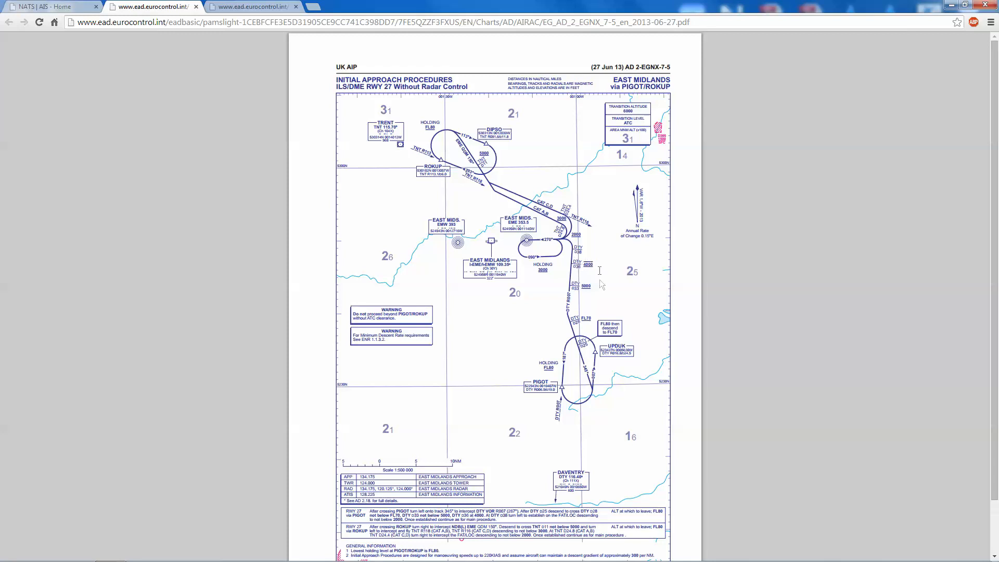
{"action": "mouse_move", "coordinate": [602, 286]}
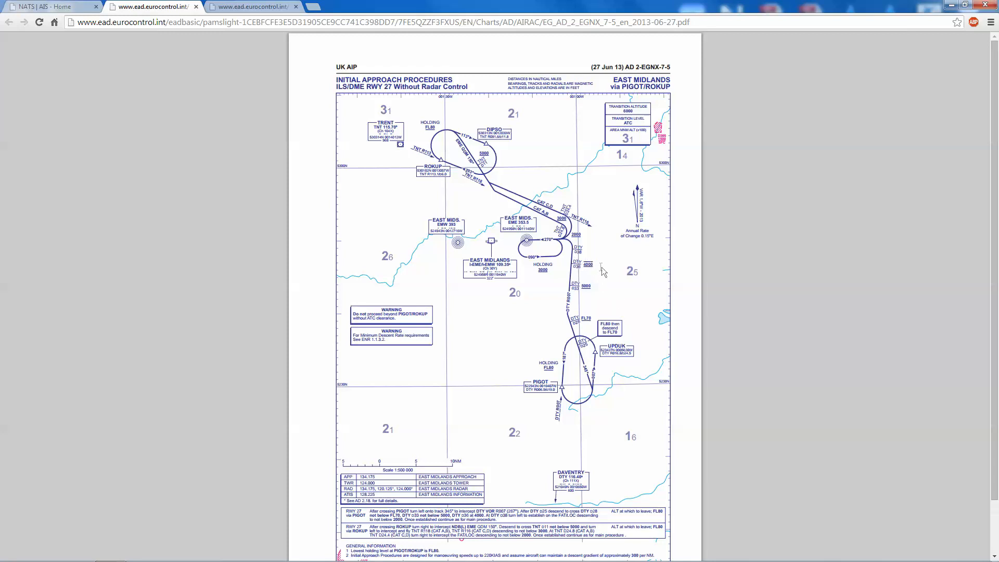
{"action": "mouse_move", "coordinate": [568, 270]}
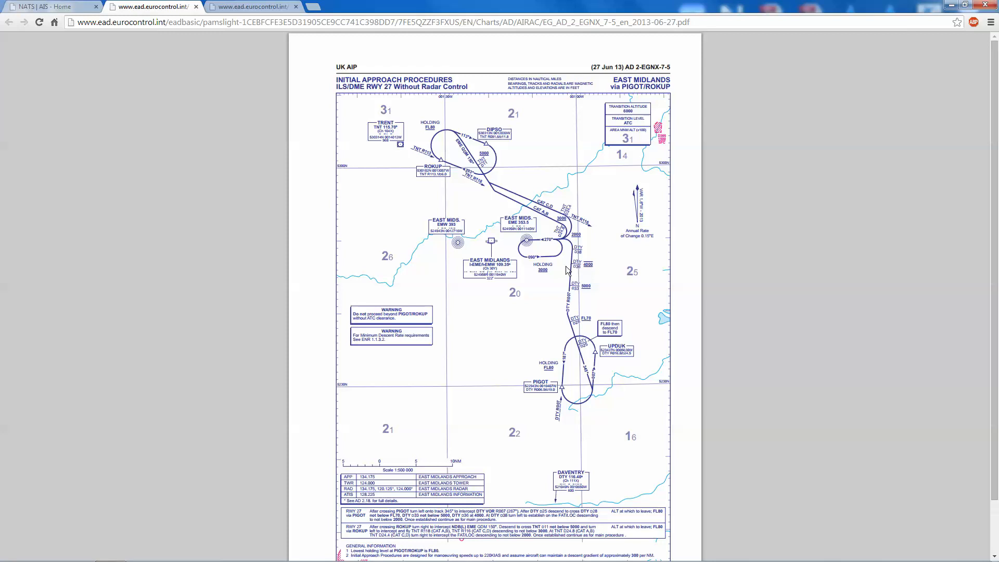
{"action": "mouse_move", "coordinate": [567, 274]}
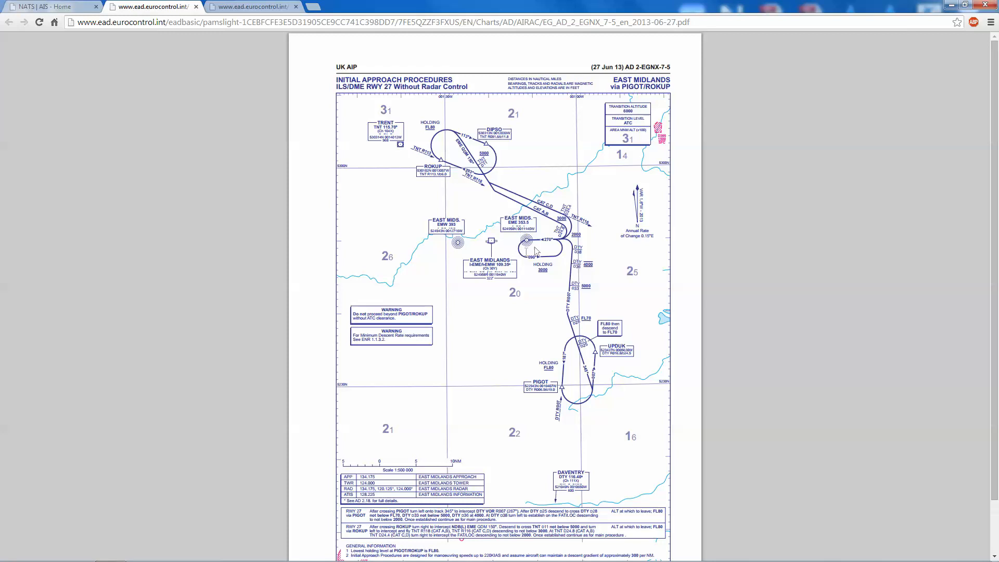
{"action": "mouse_move", "coordinate": [537, 291]}
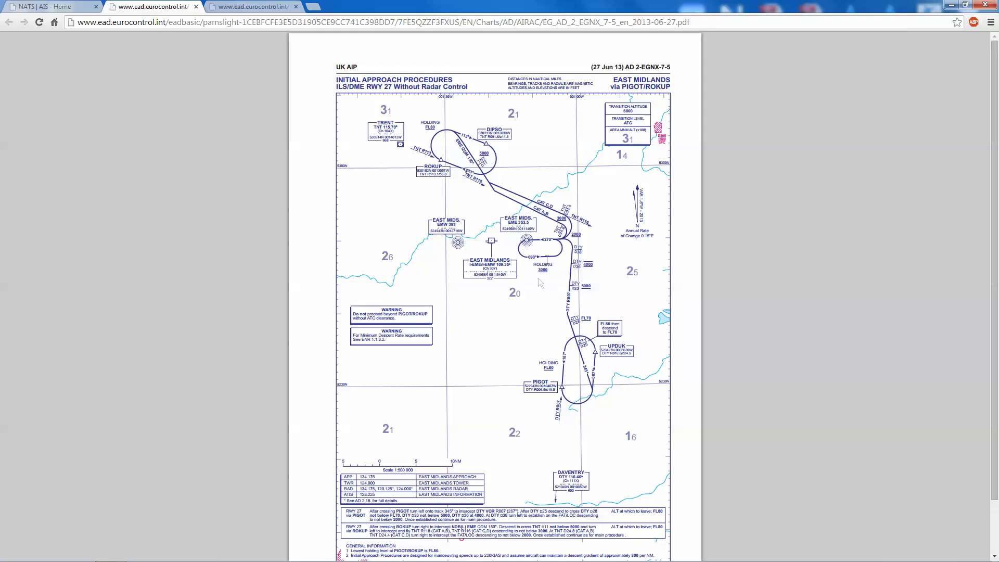
{"action": "mouse_move", "coordinate": [548, 289]}
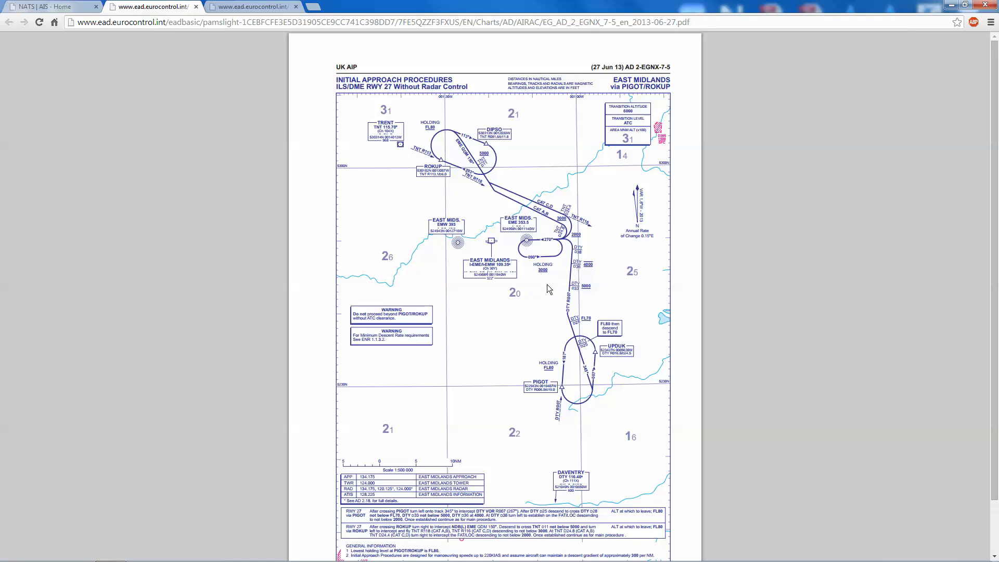
{"action": "mouse_move", "coordinate": [503, 253]}
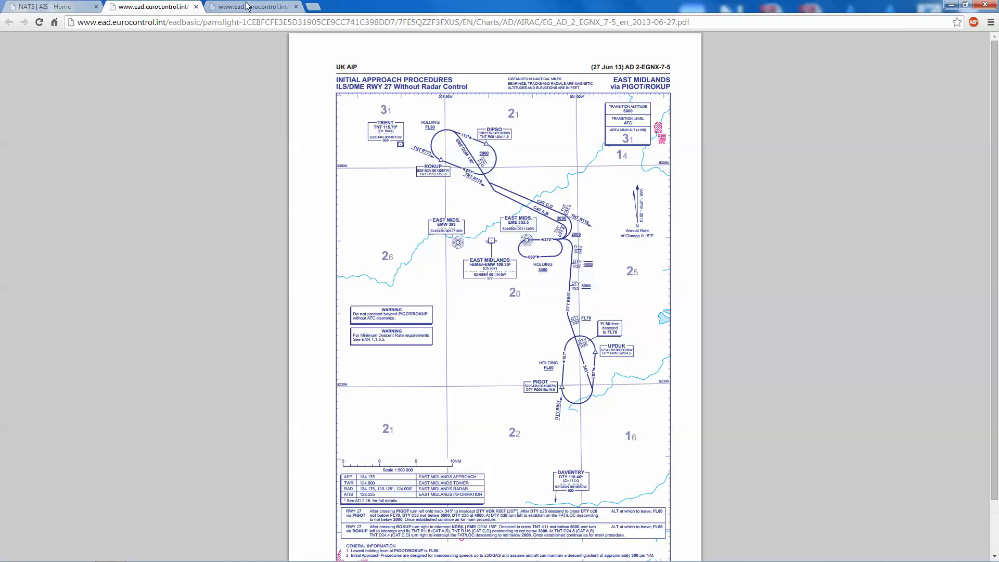
Display the EGNX AD 2-8-5 ILS/DME/NDB(L) runway 27 approach chart in Chrome.
{"action": "left_click", "coordinate": [253, 6]}
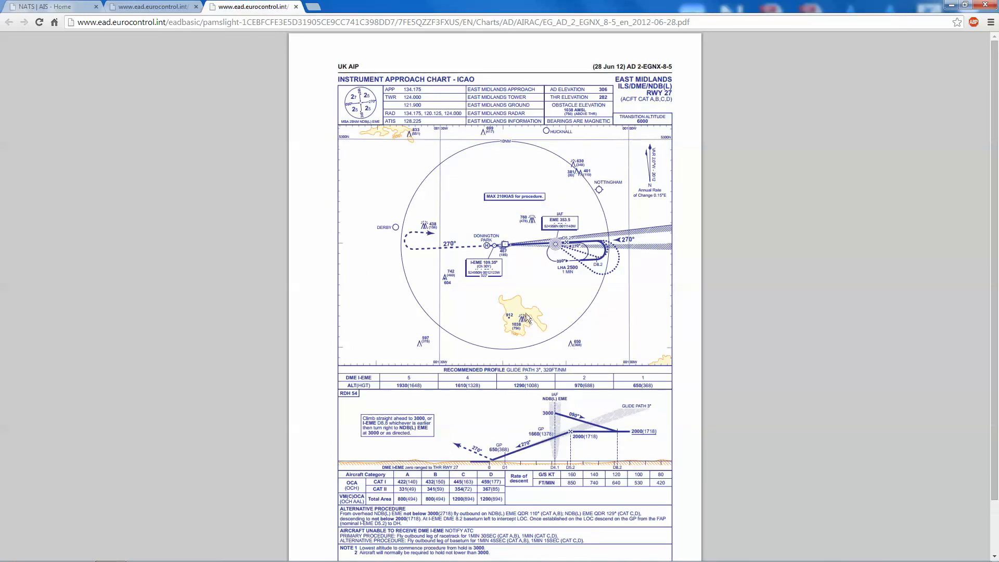
{"action": "mouse_move", "coordinate": [514, 290]}
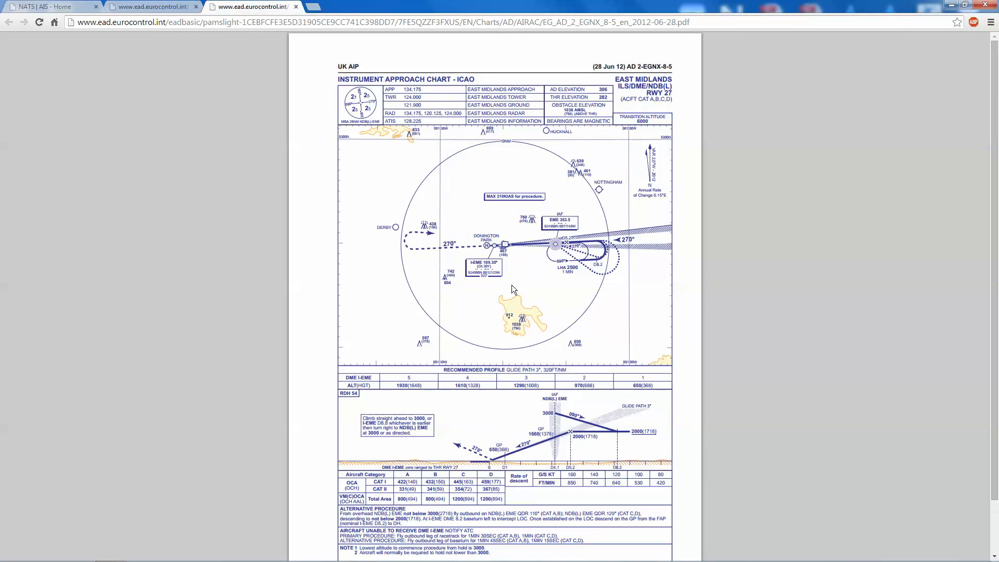
{"action": "mouse_move", "coordinate": [656, 245]}
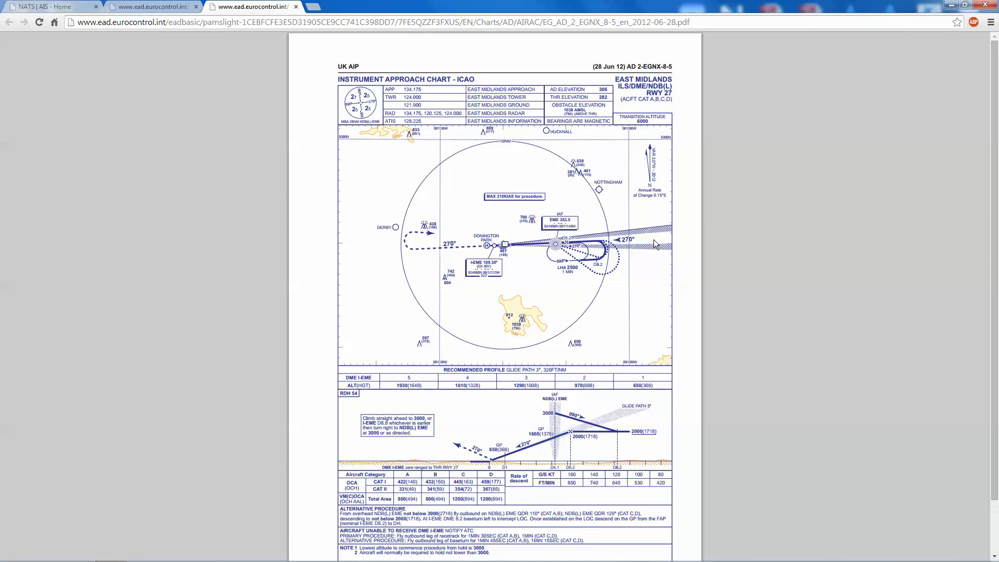
{"action": "mouse_move", "coordinate": [556, 250]}
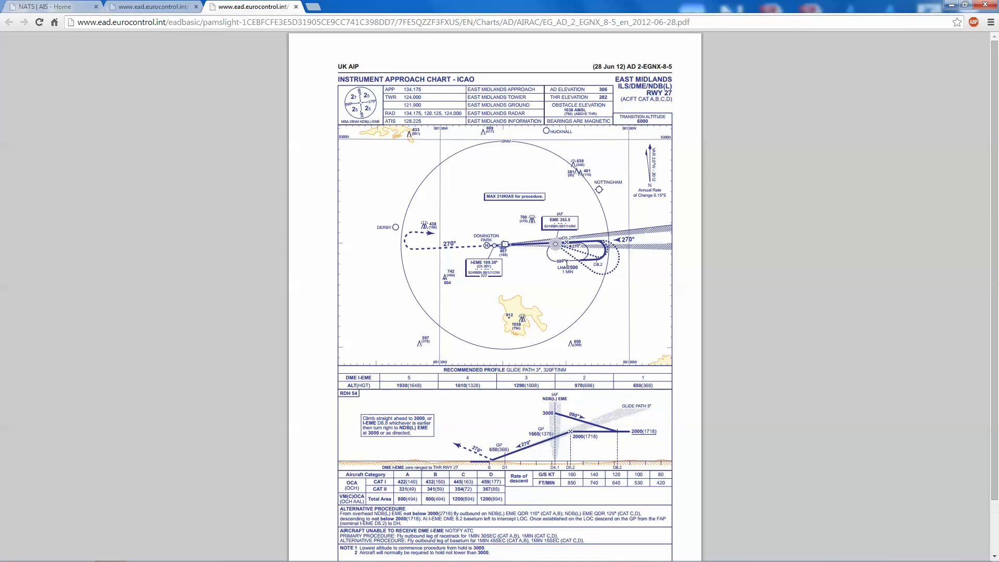
{"action": "mouse_move", "coordinate": [557, 288]}
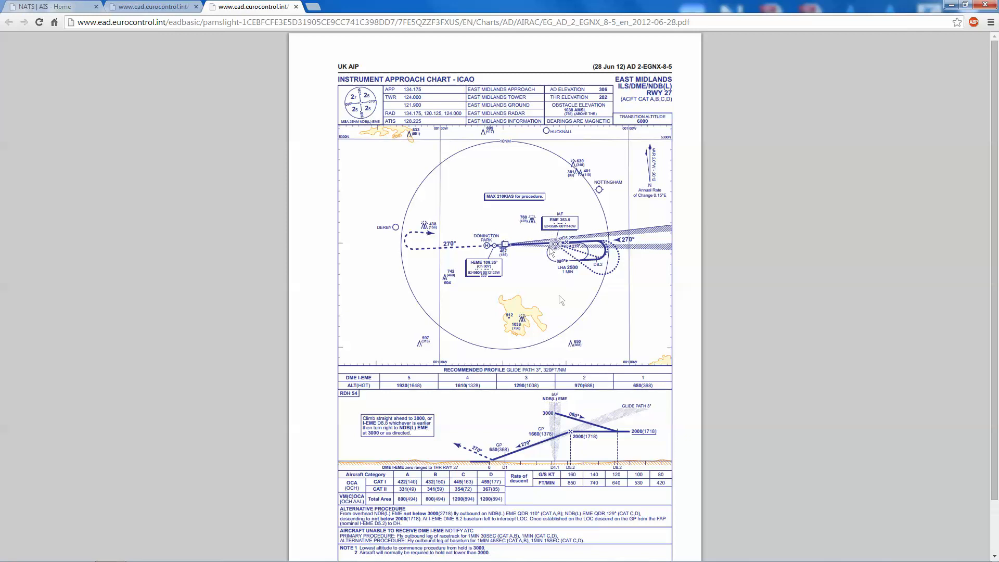
{"action": "mouse_move", "coordinate": [567, 460]}
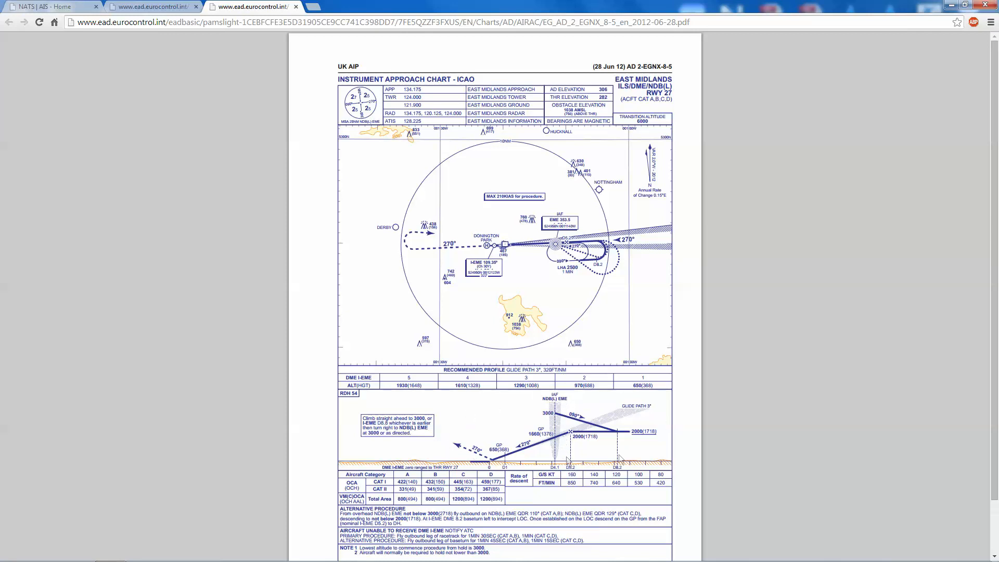
{"action": "mouse_move", "coordinate": [582, 363]}
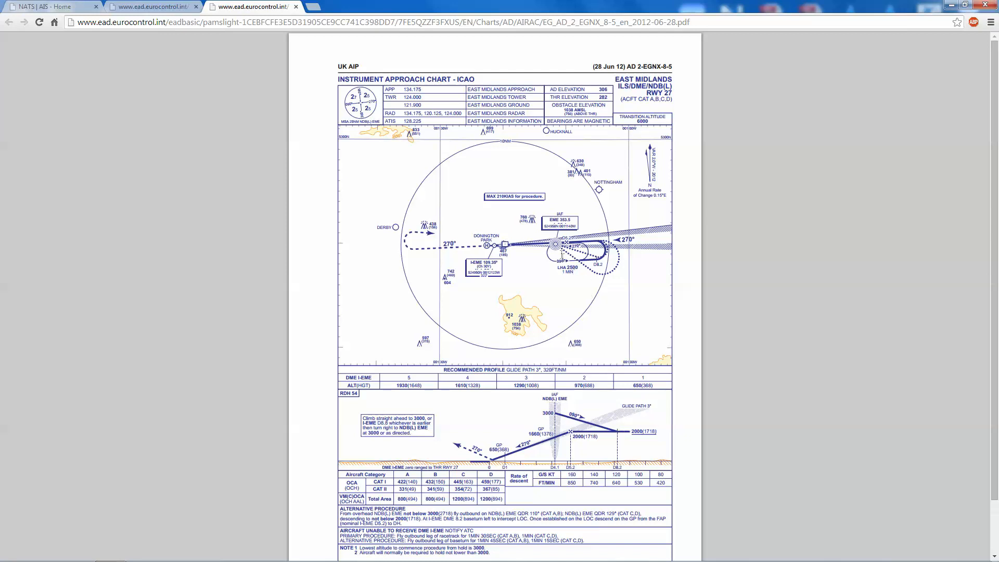
{"action": "mouse_move", "coordinate": [636, 409]}
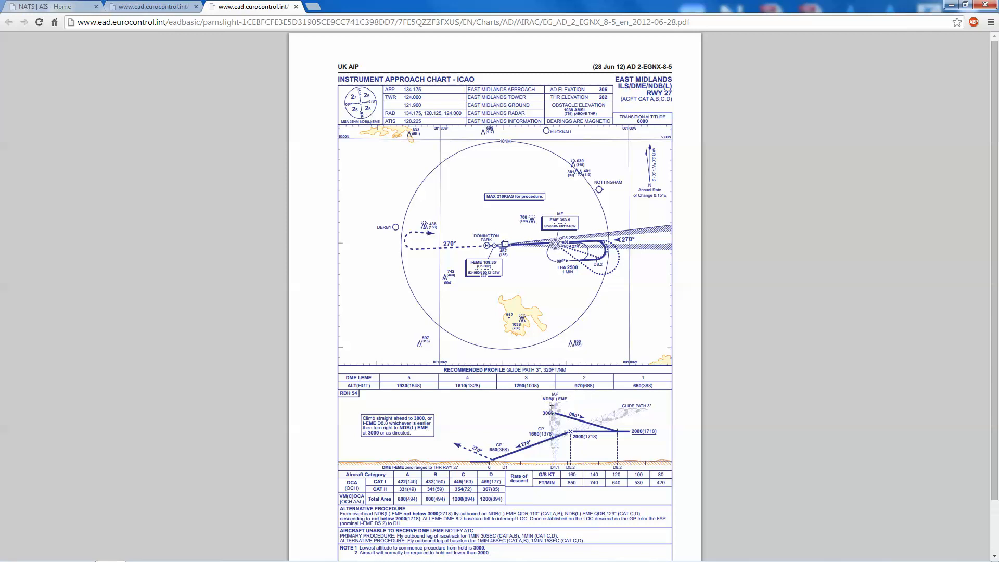
{"action": "mouse_move", "coordinate": [554, 247]}
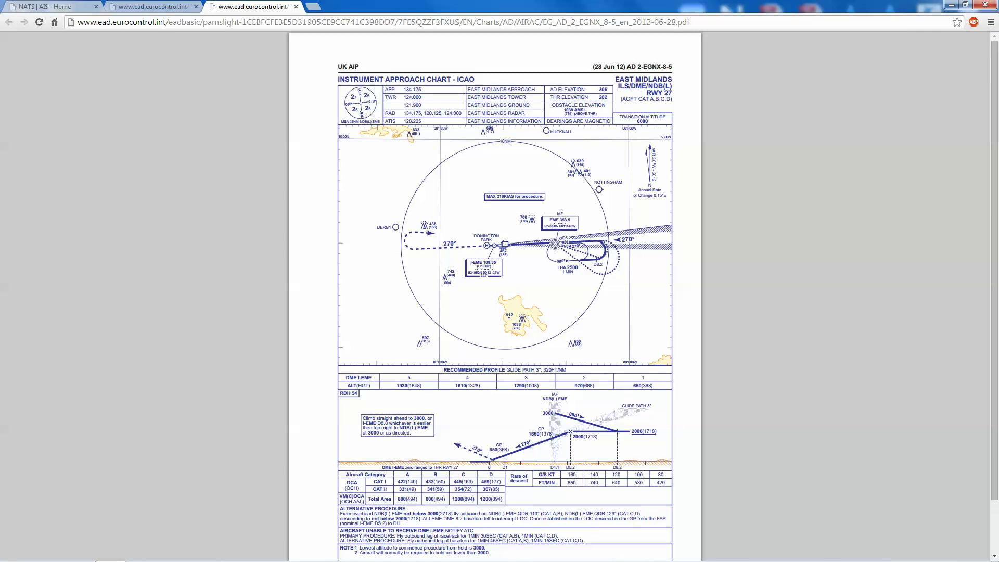
{"action": "mouse_move", "coordinate": [553, 248]}
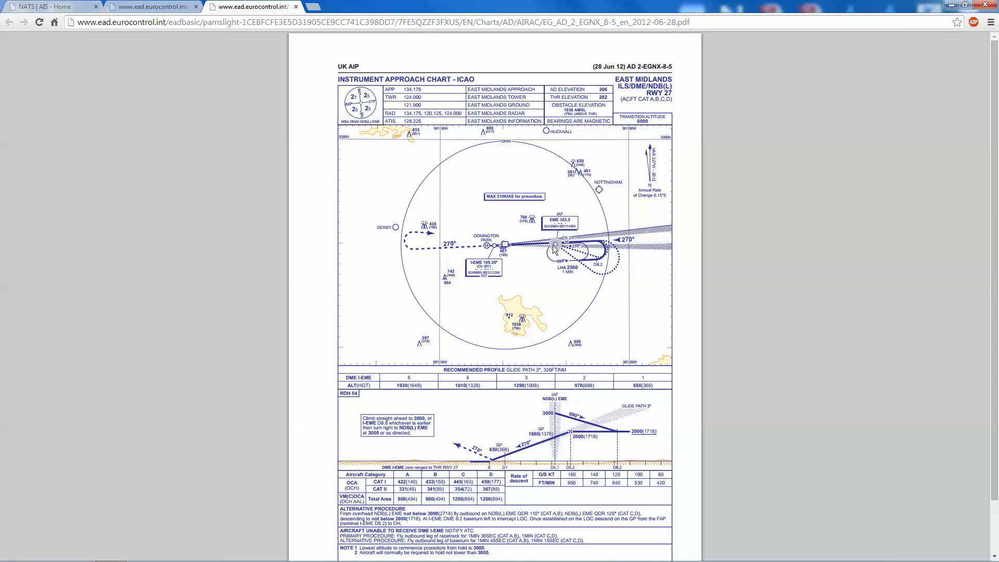
{"action": "mouse_move", "coordinate": [572, 262]}
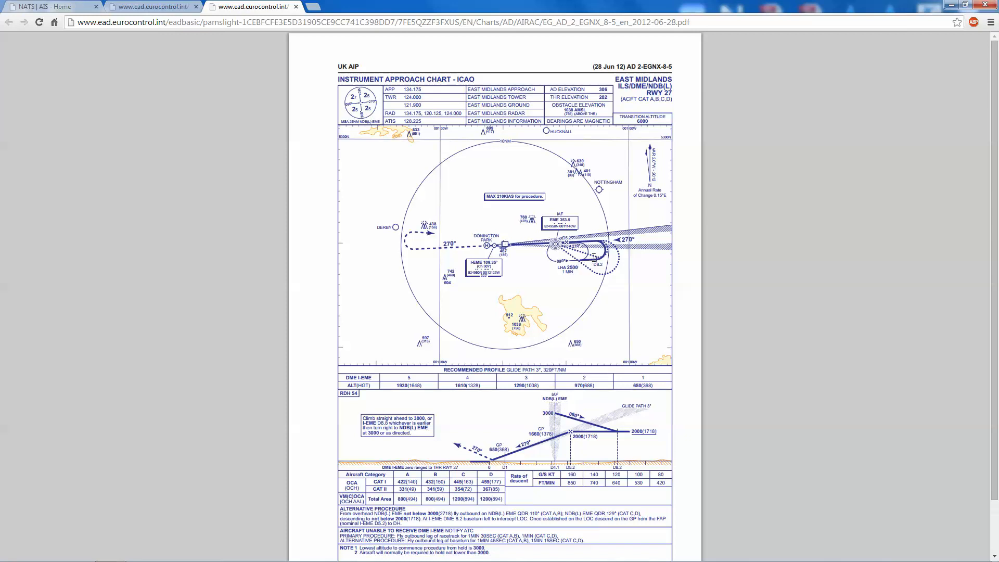
{"action": "mouse_move", "coordinate": [553, 252]}
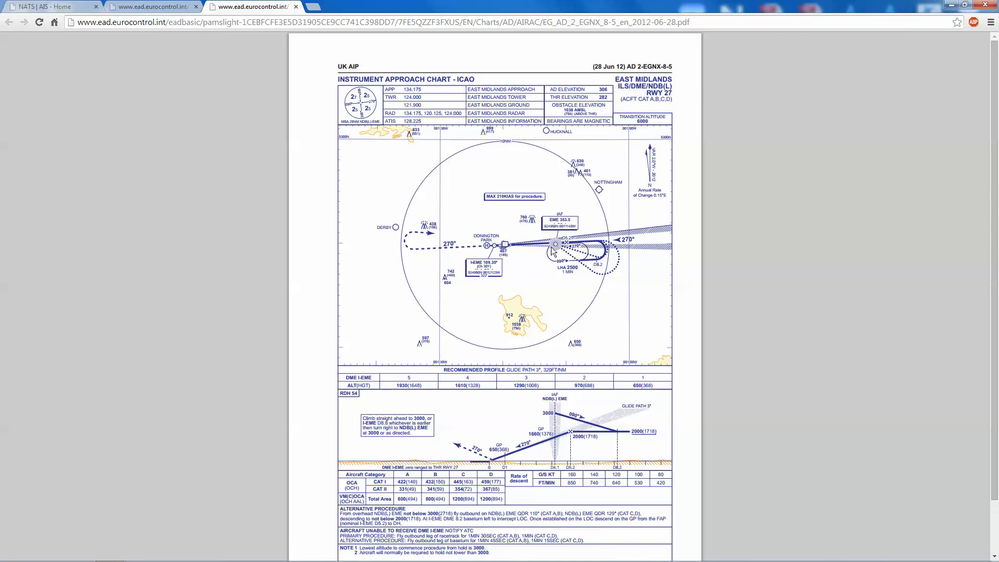
{"action": "mouse_move", "coordinate": [586, 267]}
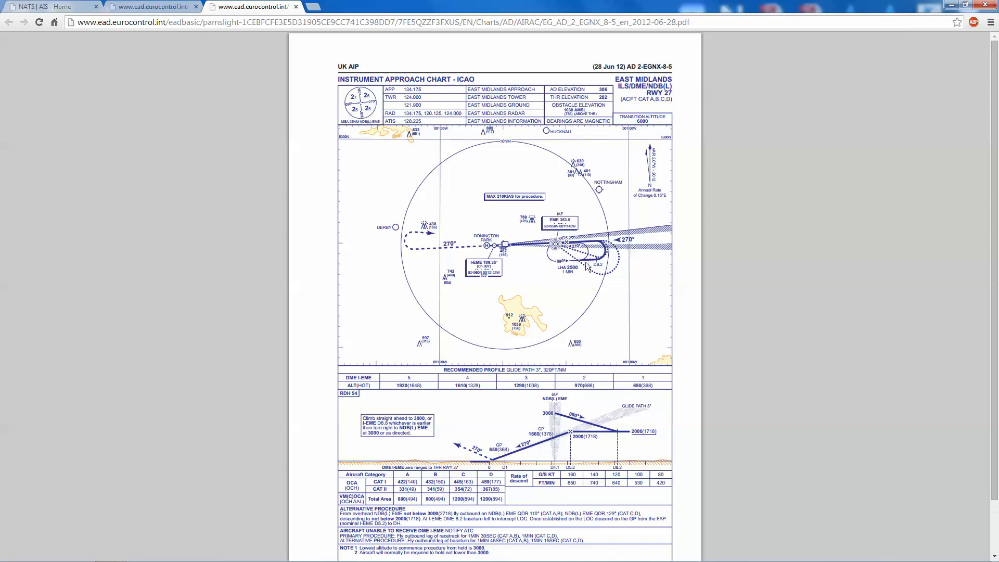
{"action": "mouse_move", "coordinate": [608, 255]}
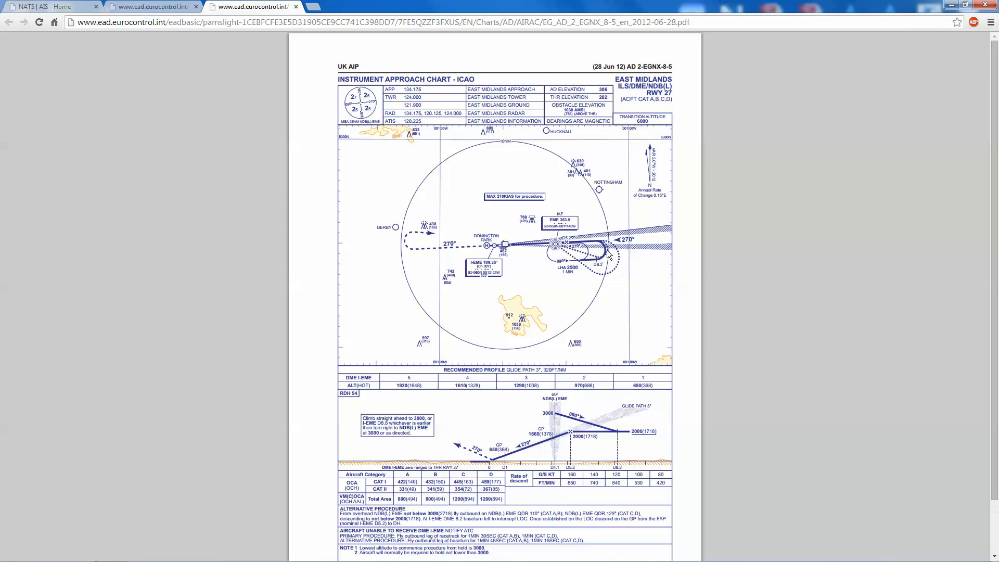
{"action": "mouse_move", "coordinate": [582, 261]}
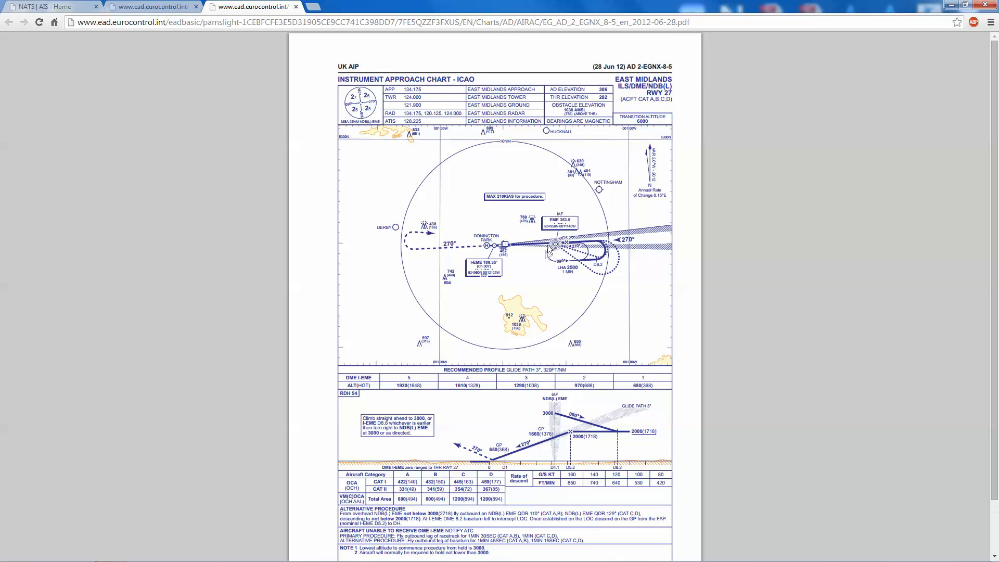
{"action": "mouse_move", "coordinate": [559, 261]}
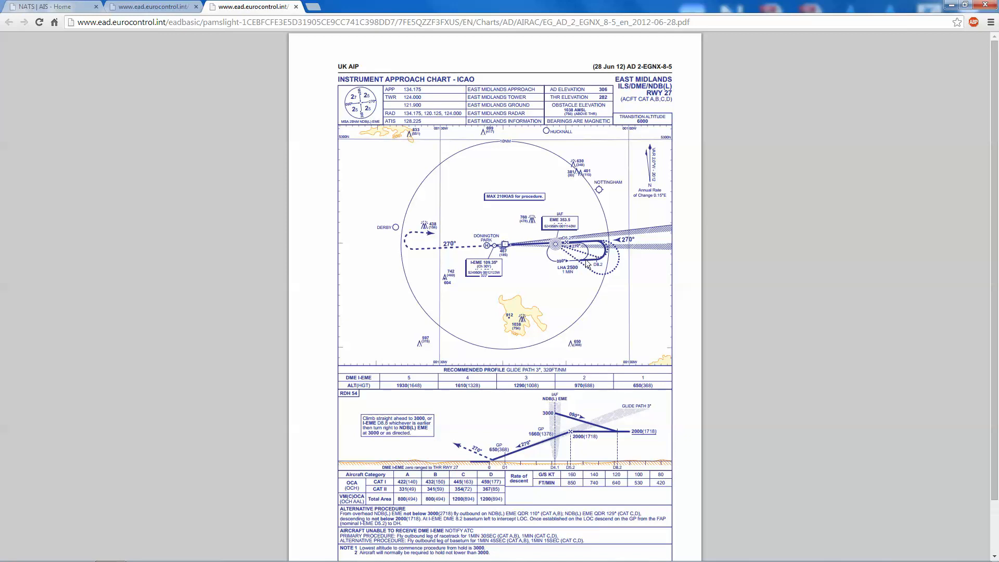
{"action": "mouse_move", "coordinate": [598, 263]}
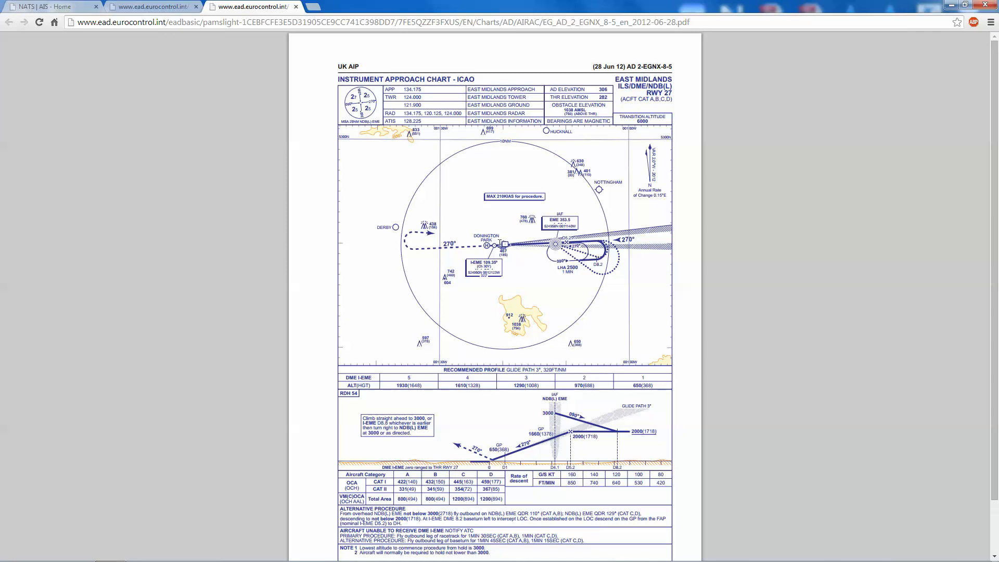
{"action": "mouse_move", "coordinate": [523, 250]}
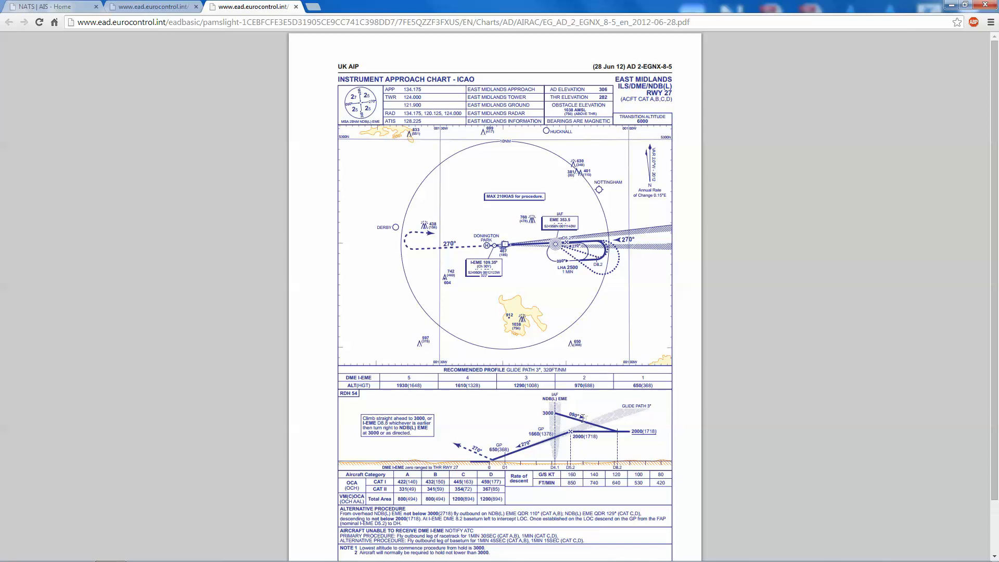
{"action": "mouse_move", "coordinate": [621, 436]}
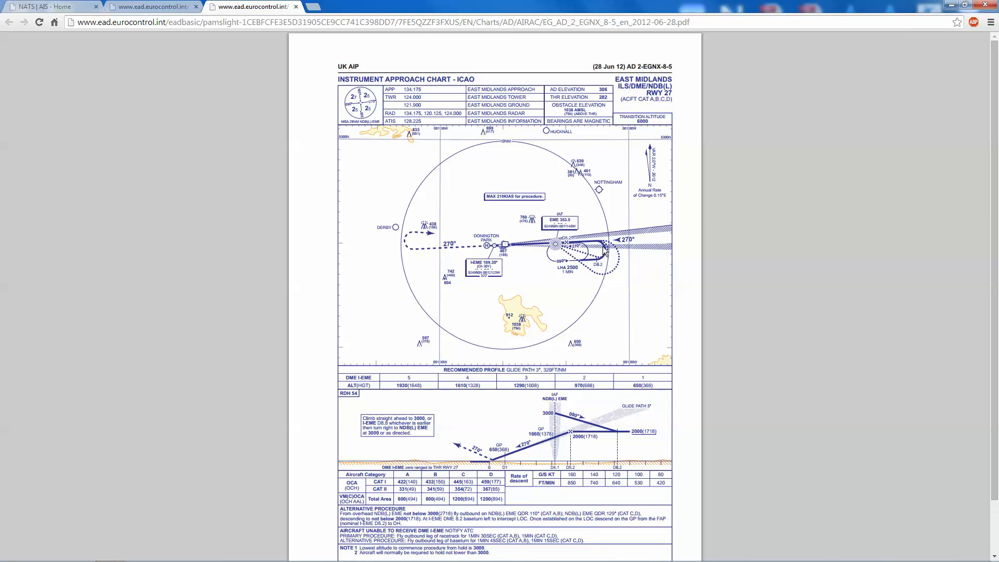
{"action": "mouse_move", "coordinate": [622, 462]}
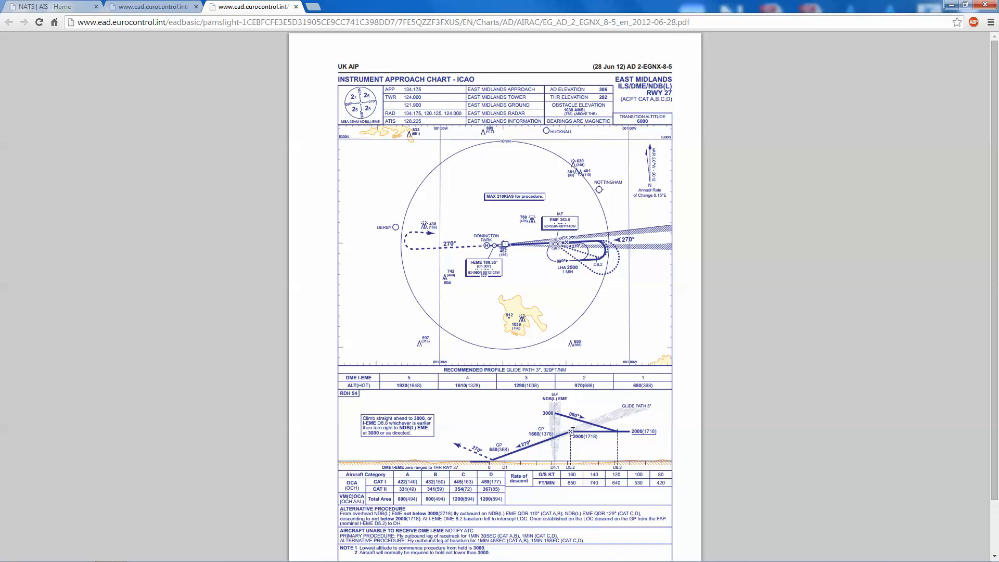
{"action": "mouse_move", "coordinate": [571, 452]}
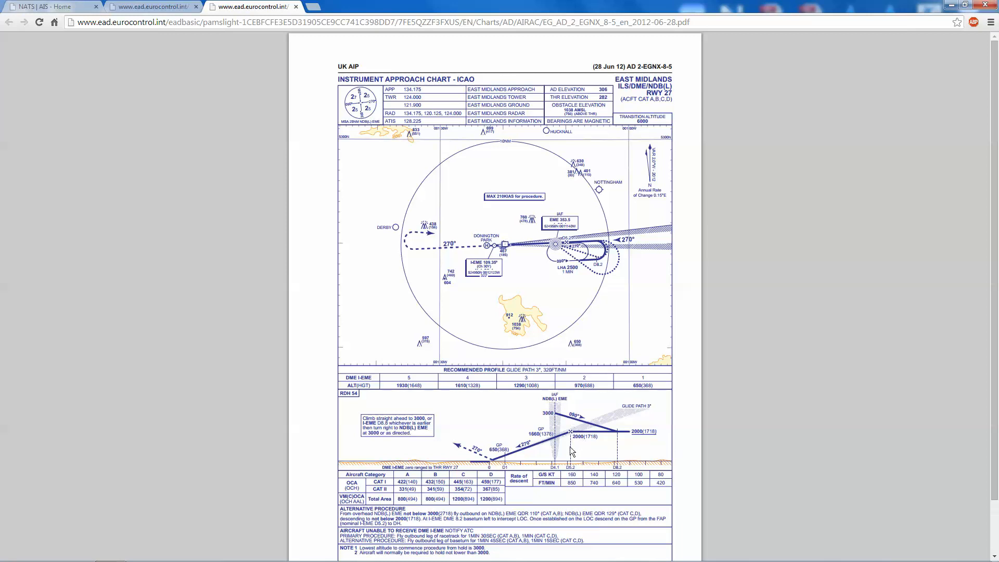
{"action": "mouse_move", "coordinate": [571, 451]}
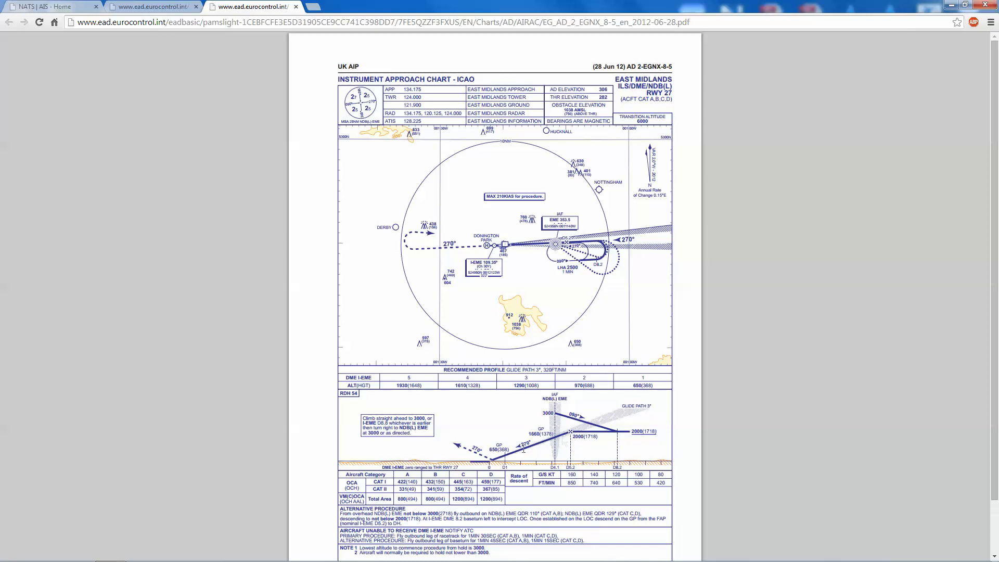
{"action": "mouse_move", "coordinate": [659, 425]}
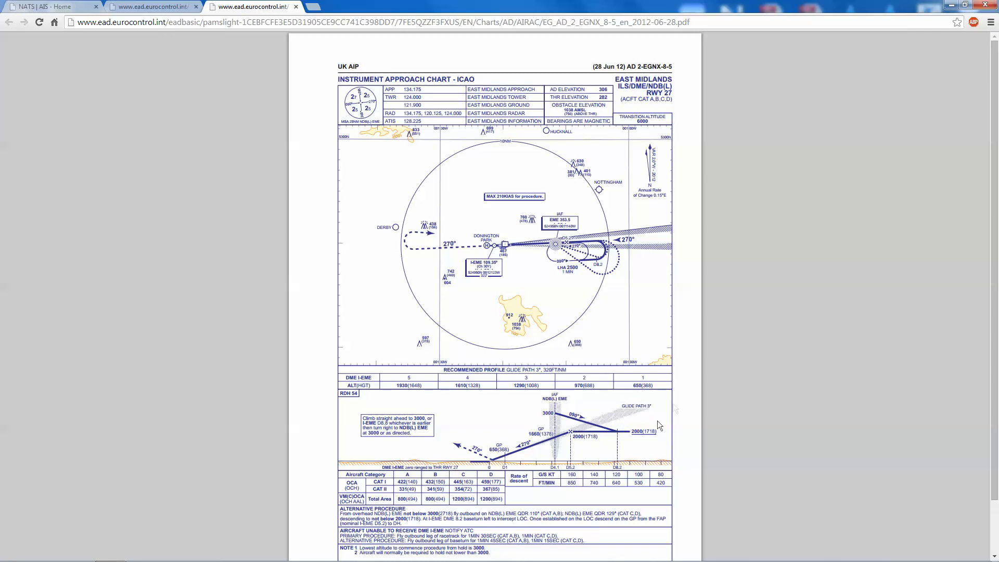
{"action": "mouse_move", "coordinate": [545, 449]}
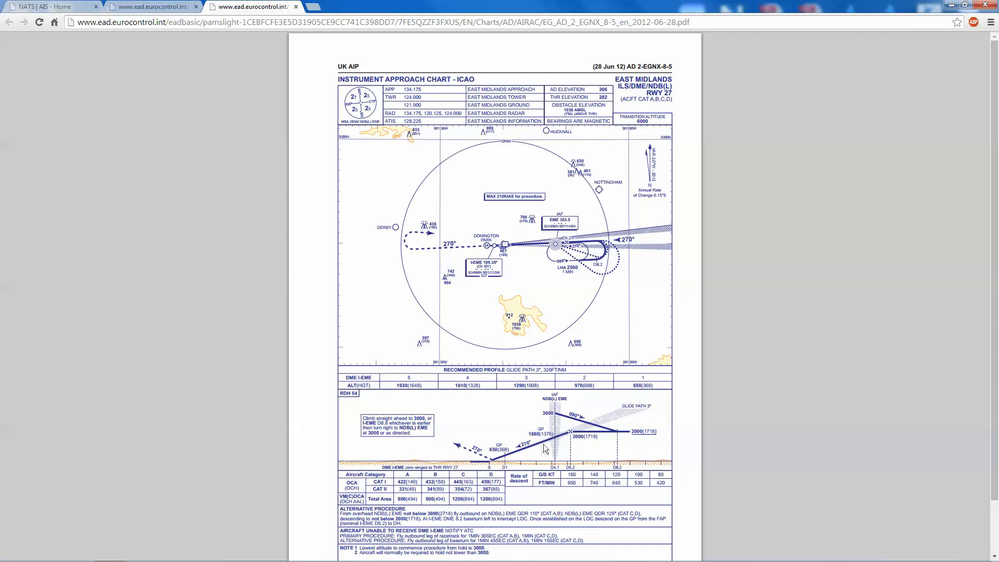
{"action": "mouse_move", "coordinate": [545, 448]}
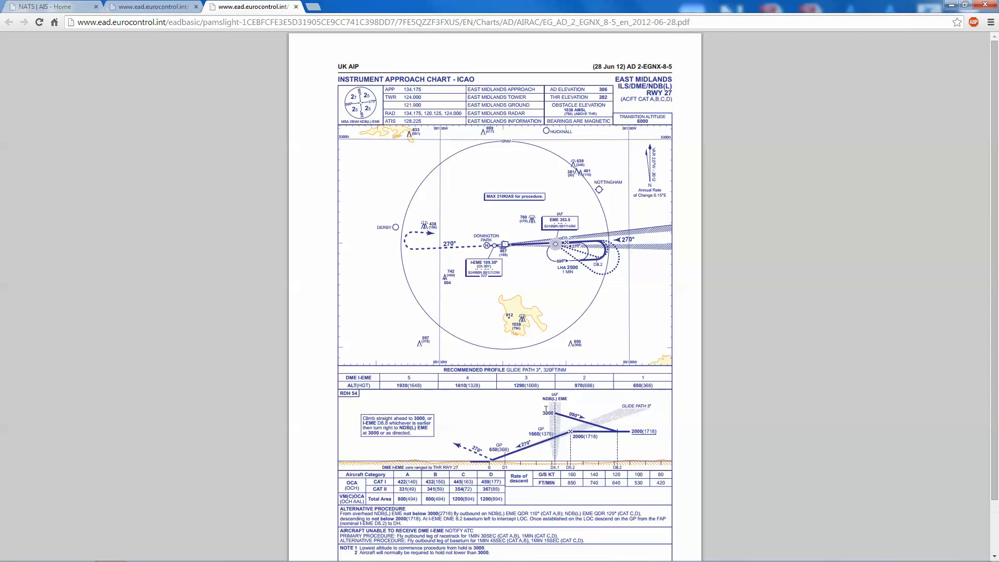
{"action": "mouse_move", "coordinate": [621, 435]}
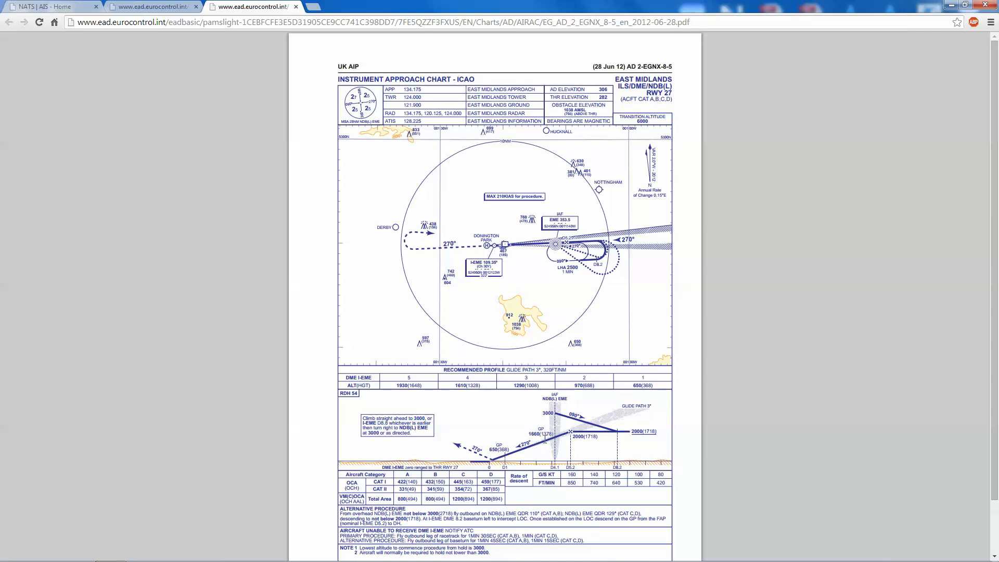
{"action": "mouse_move", "coordinate": [532, 431]}
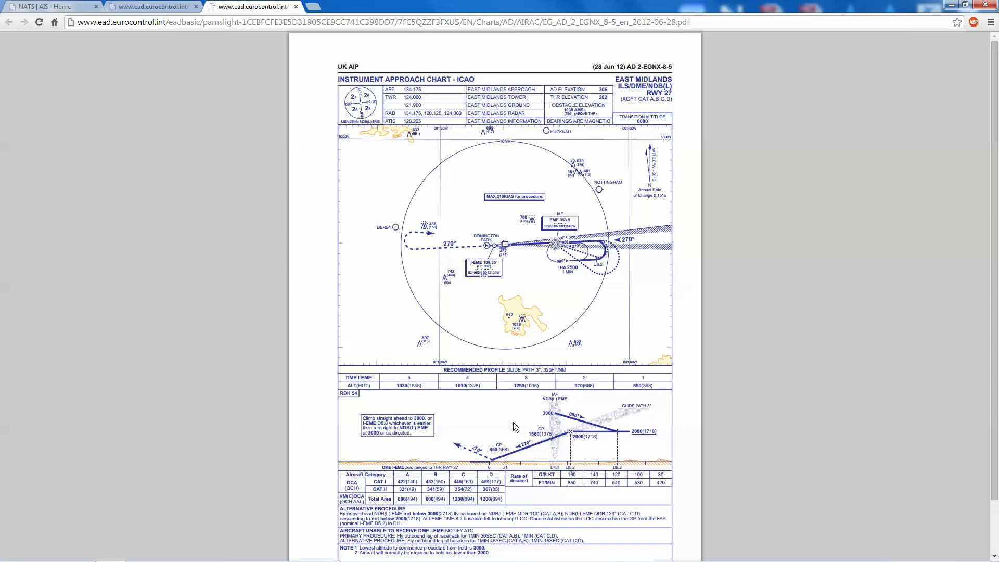
{"action": "mouse_move", "coordinate": [474, 422]}
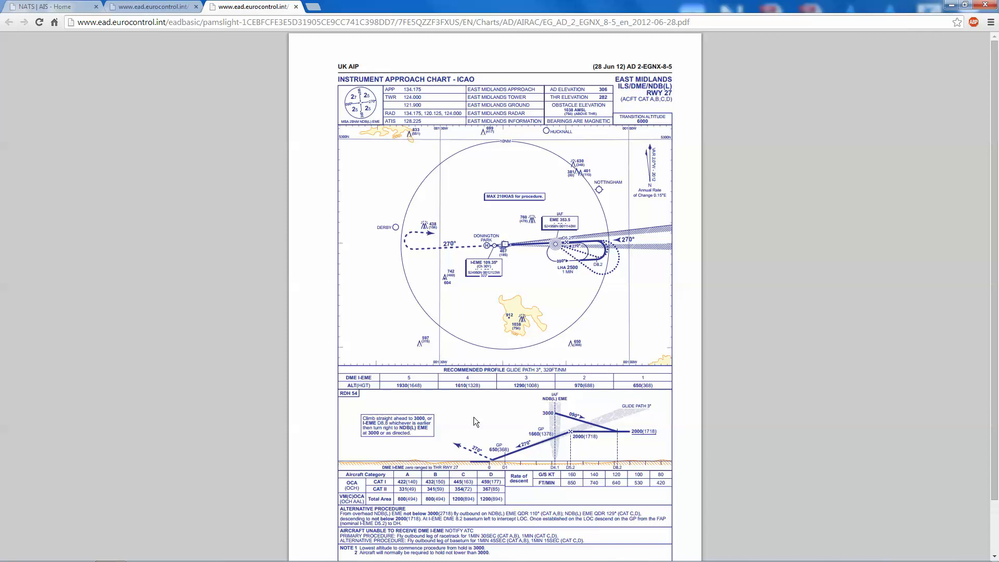
{"action": "mouse_move", "coordinate": [480, 418]}
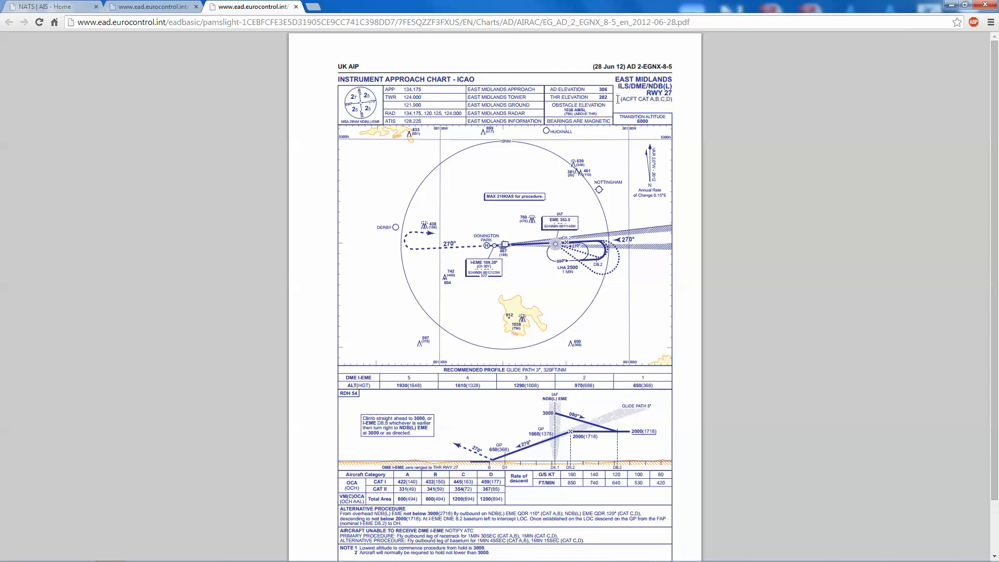
{"action": "mouse_move", "coordinate": [600, 137]}
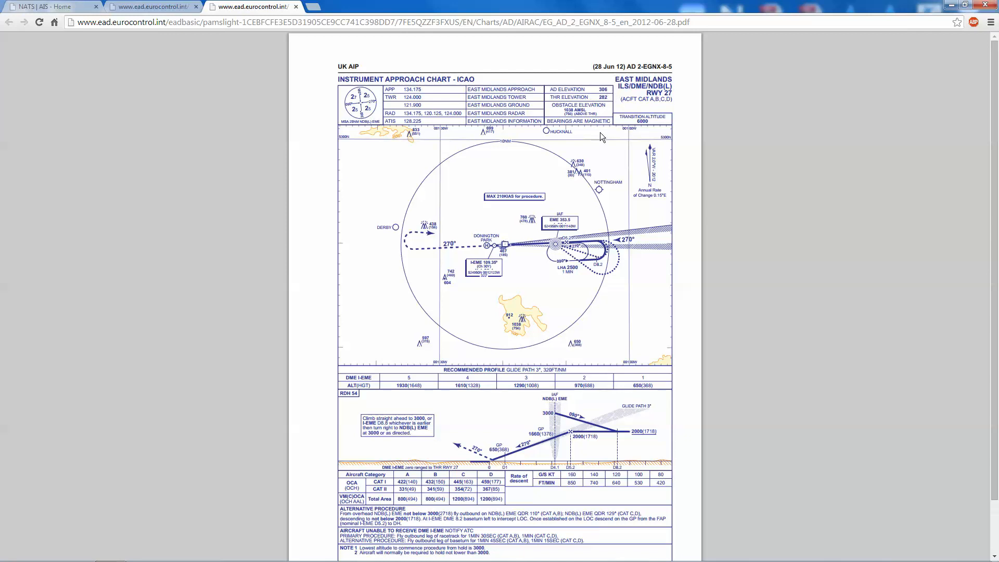
{"action": "mouse_move", "coordinate": [501, 378]}
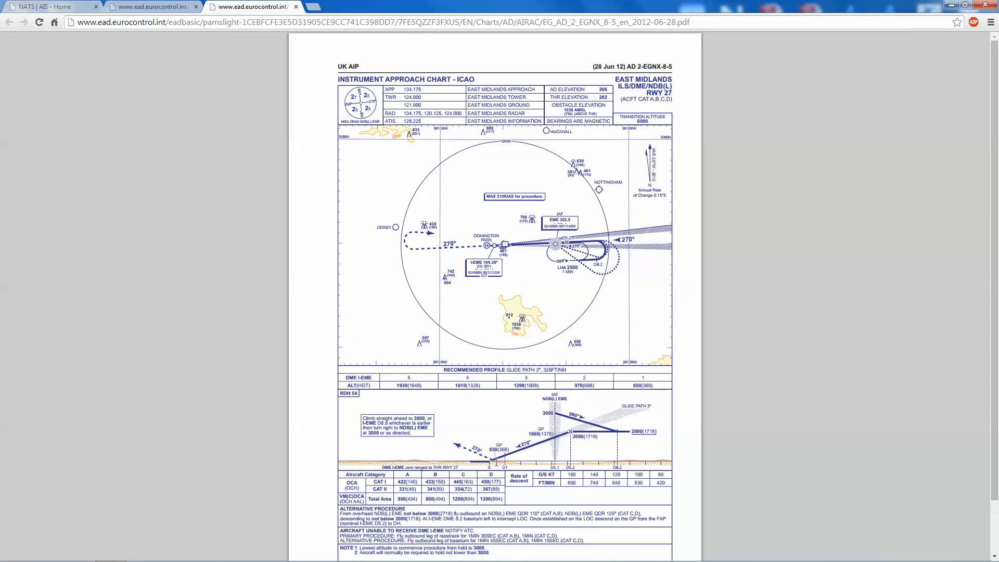
{"action": "mouse_move", "coordinate": [455, 440]}
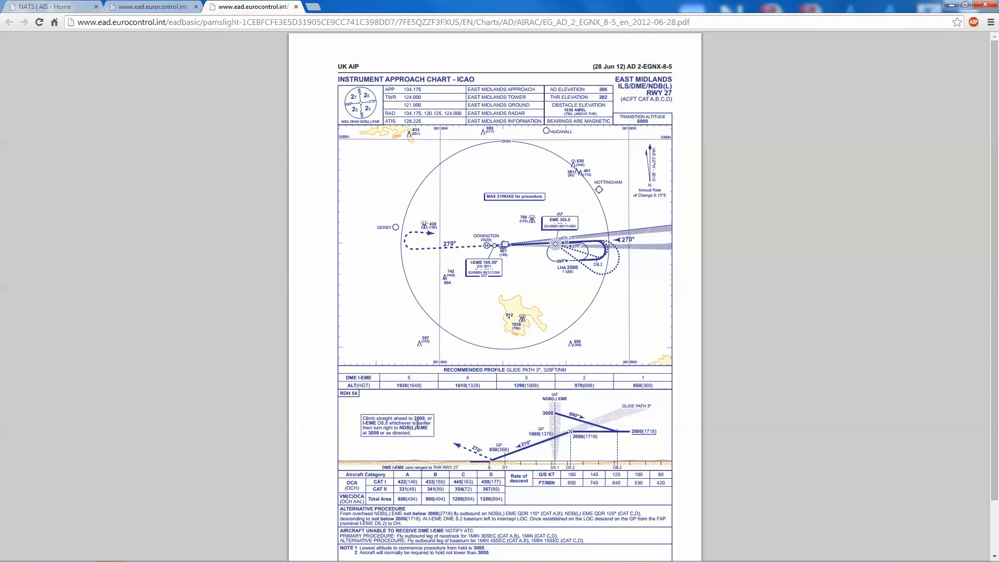
{"action": "mouse_move", "coordinate": [530, 306]}
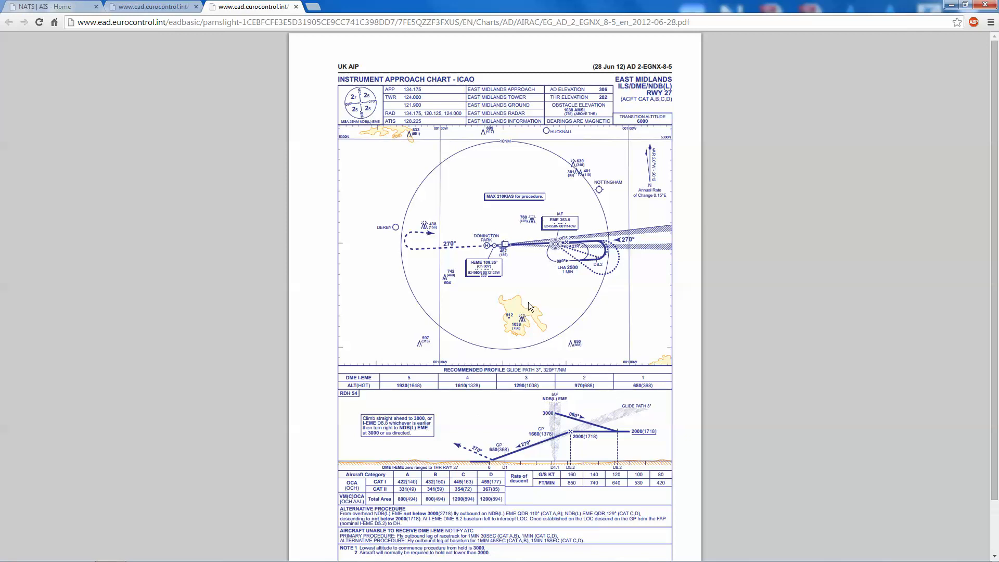
{"action": "mouse_move", "coordinate": [540, 241]}
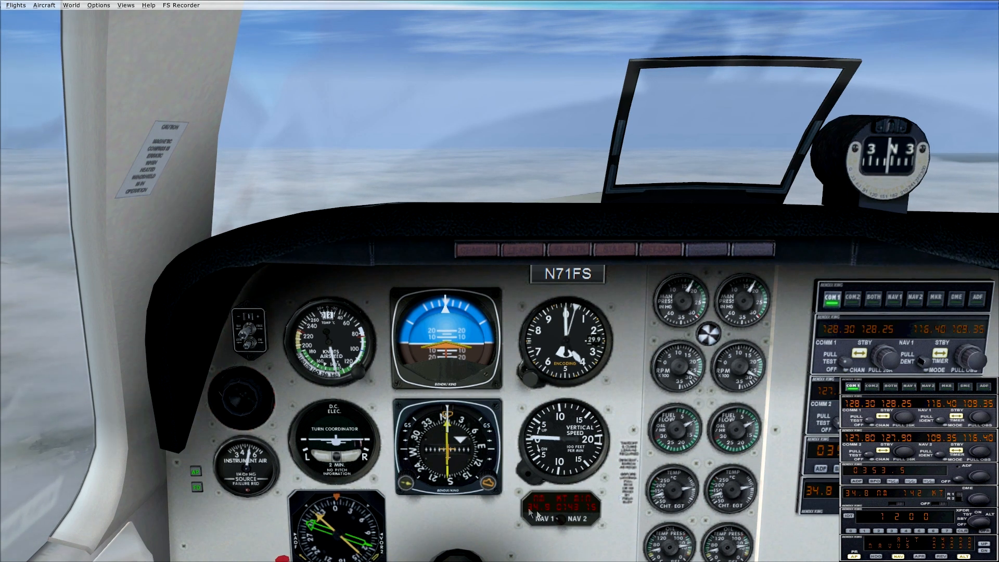
{"action": "mouse_move", "coordinate": [544, 521]}
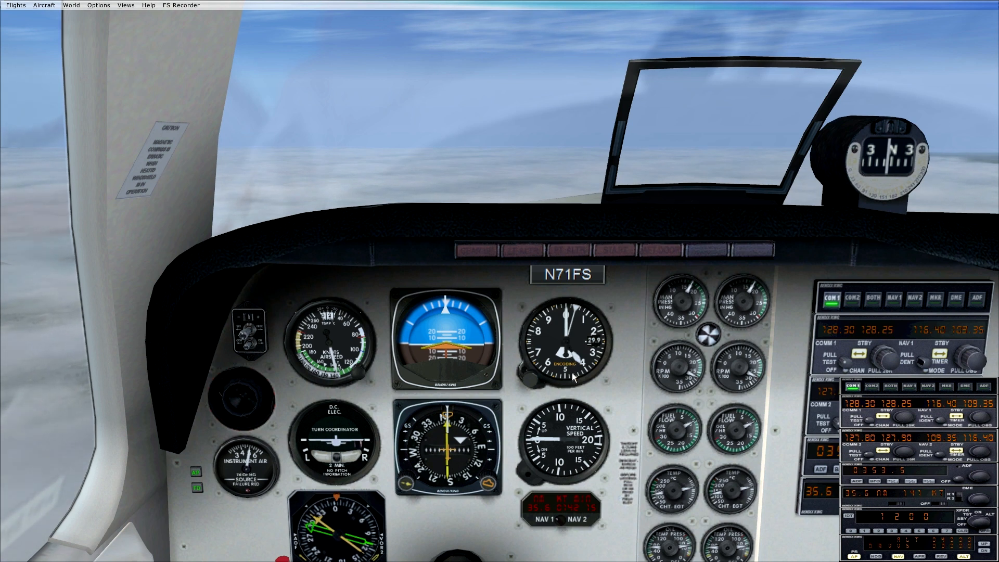
{"action": "mouse_move", "coordinate": [608, 403]}
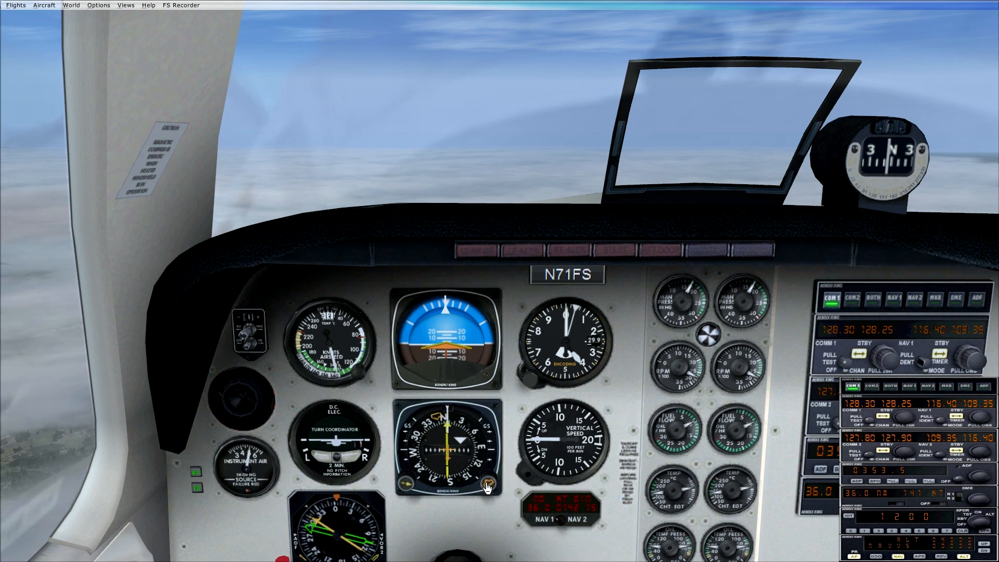
{"action": "mouse_move", "coordinate": [490, 489]}
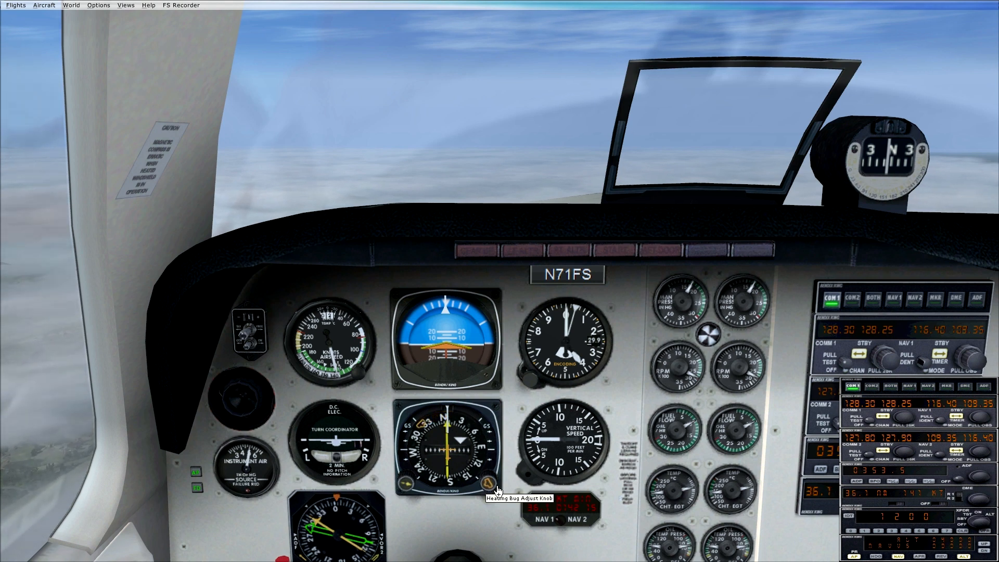
{"action": "left_click", "coordinate": [488, 479]}
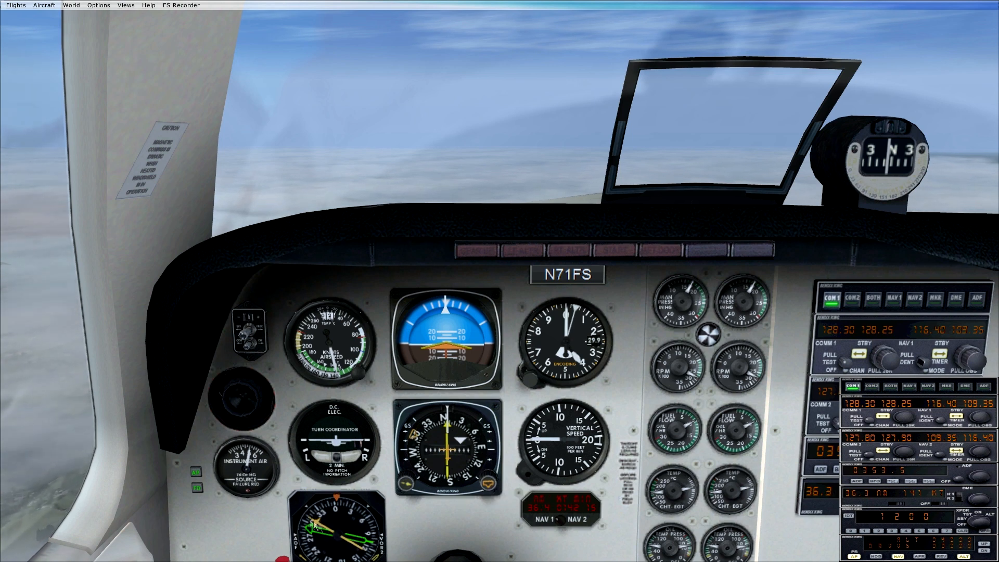
{"action": "mouse_move", "coordinate": [321, 533]}
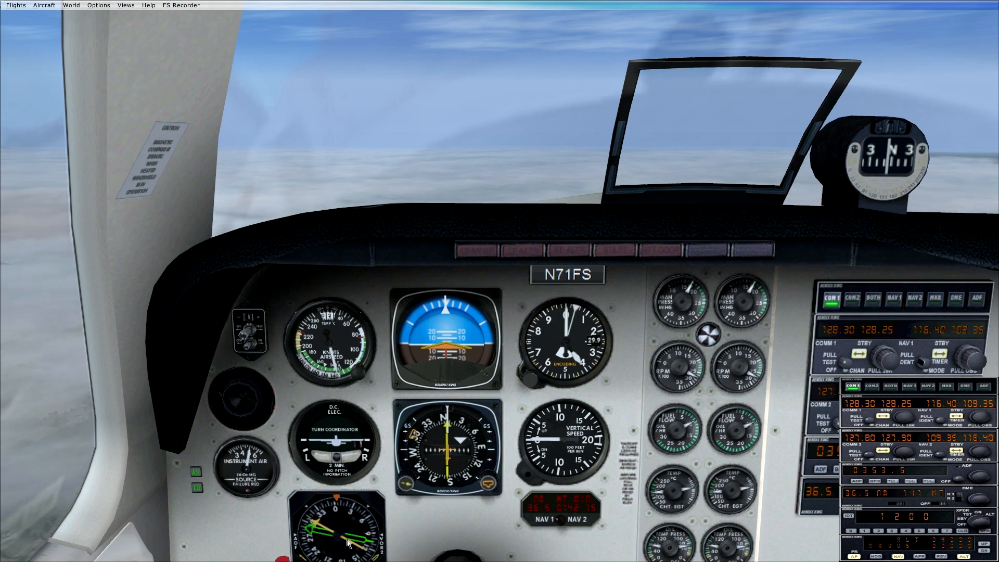
{"action": "mouse_move", "coordinate": [953, 428]}
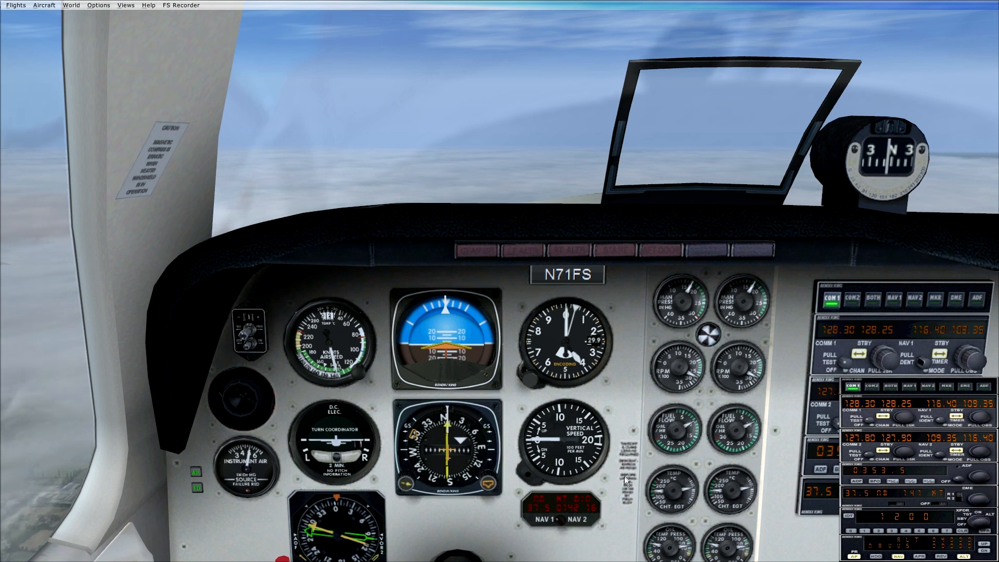
{"action": "mouse_move", "coordinate": [563, 520]}
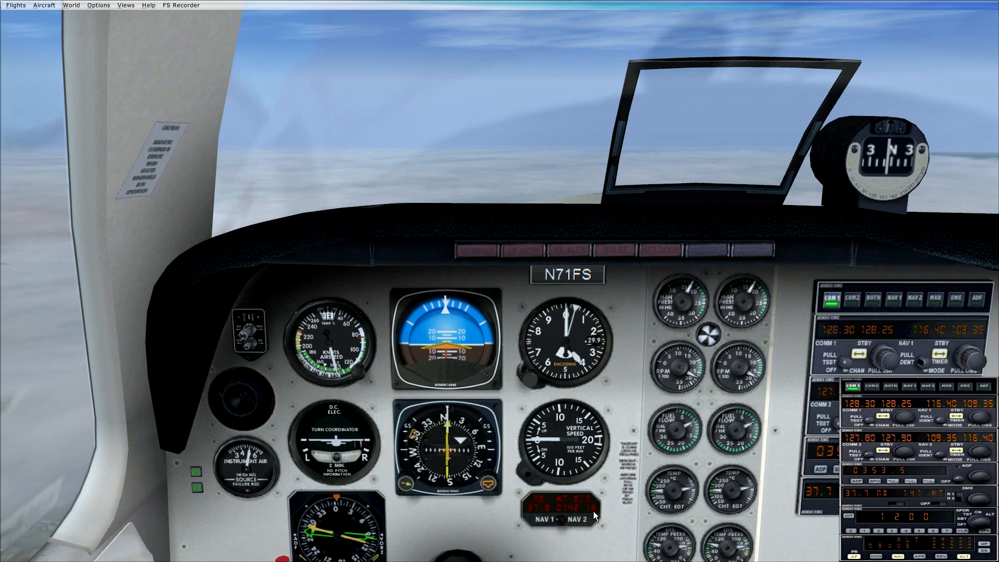
{"action": "mouse_move", "coordinate": [446, 479]}
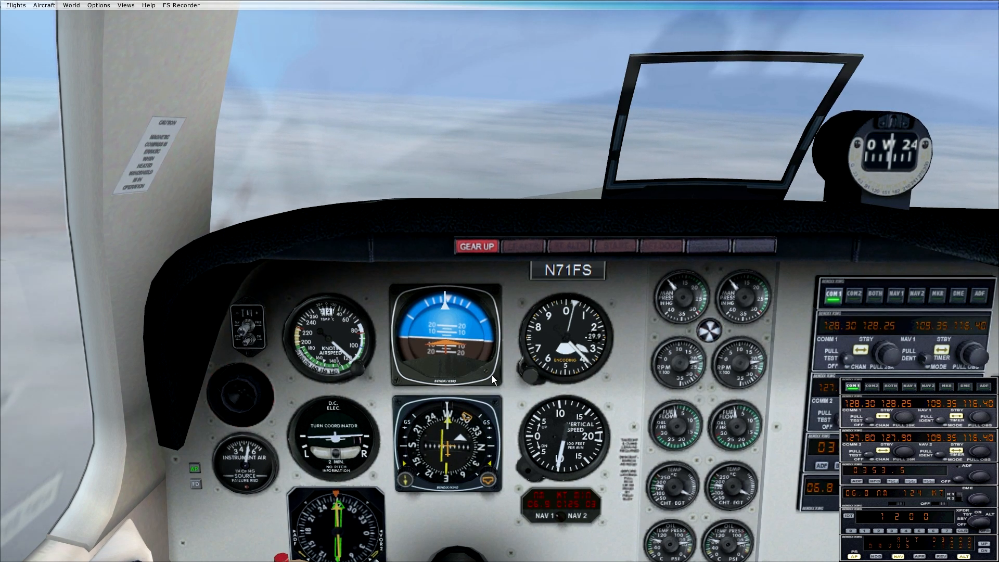
{"action": "mouse_move", "coordinate": [490, 483]}
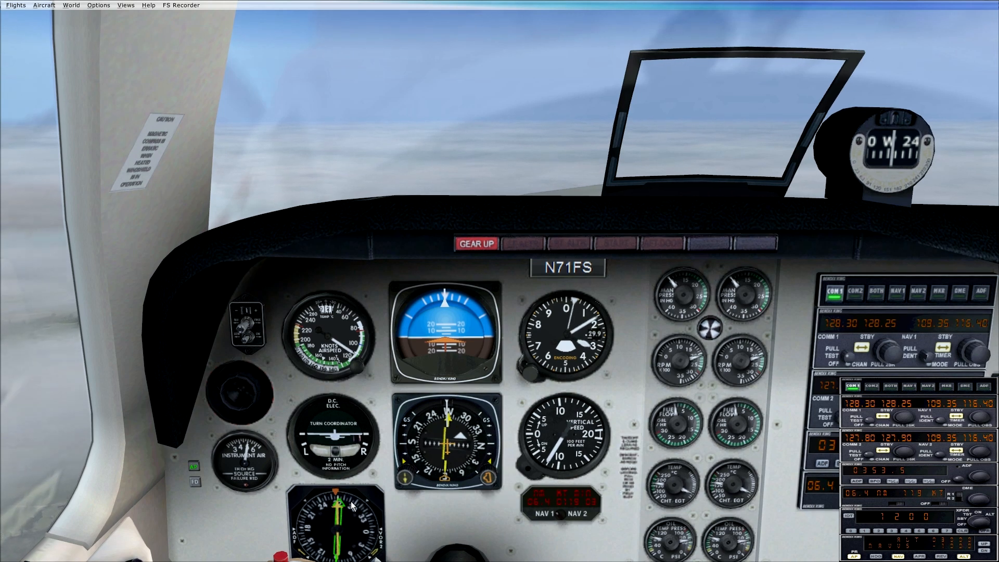
{"action": "mouse_move", "coordinate": [341, 509]}
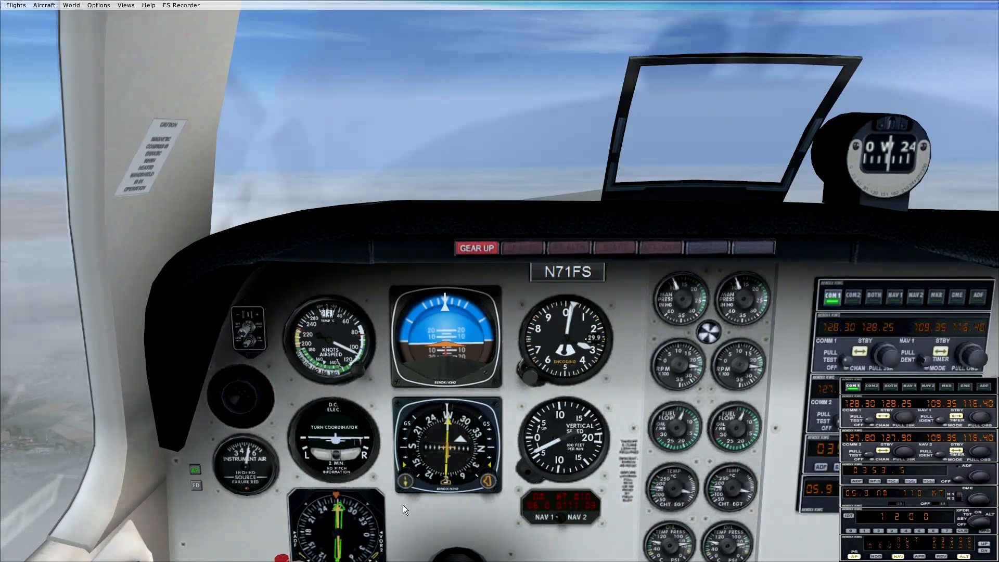
{"action": "mouse_move", "coordinate": [408, 490]}
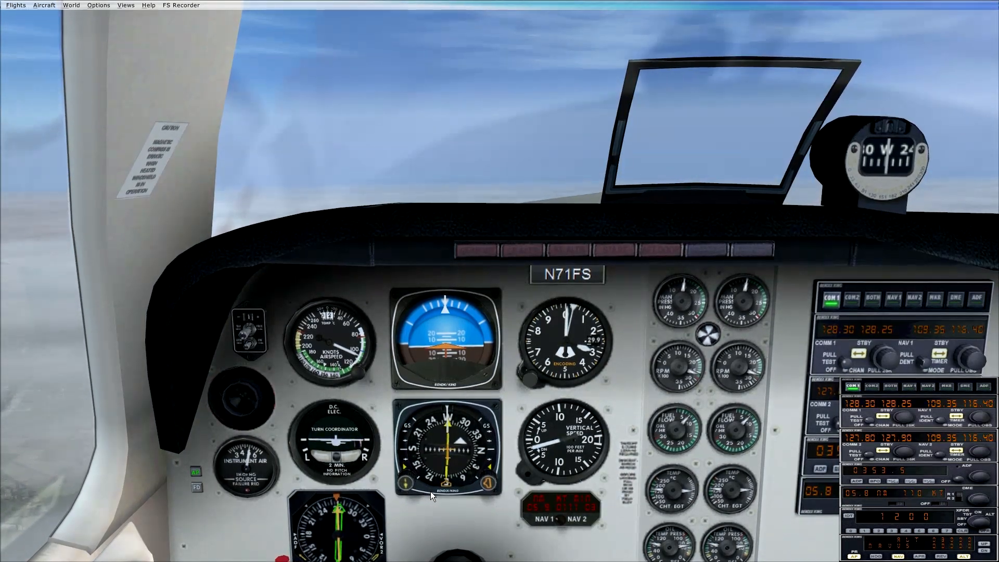
{"action": "mouse_move", "coordinate": [459, 491]}
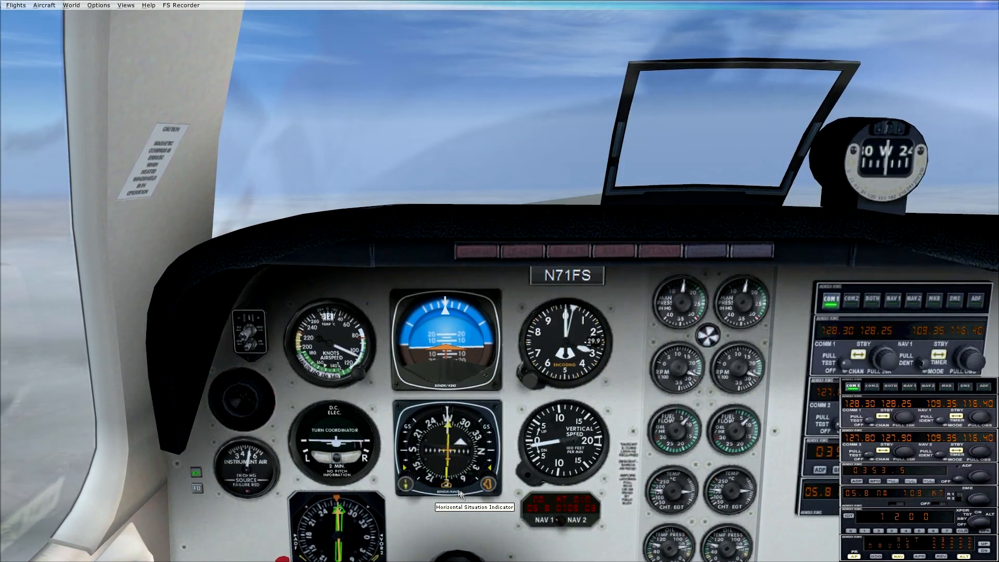